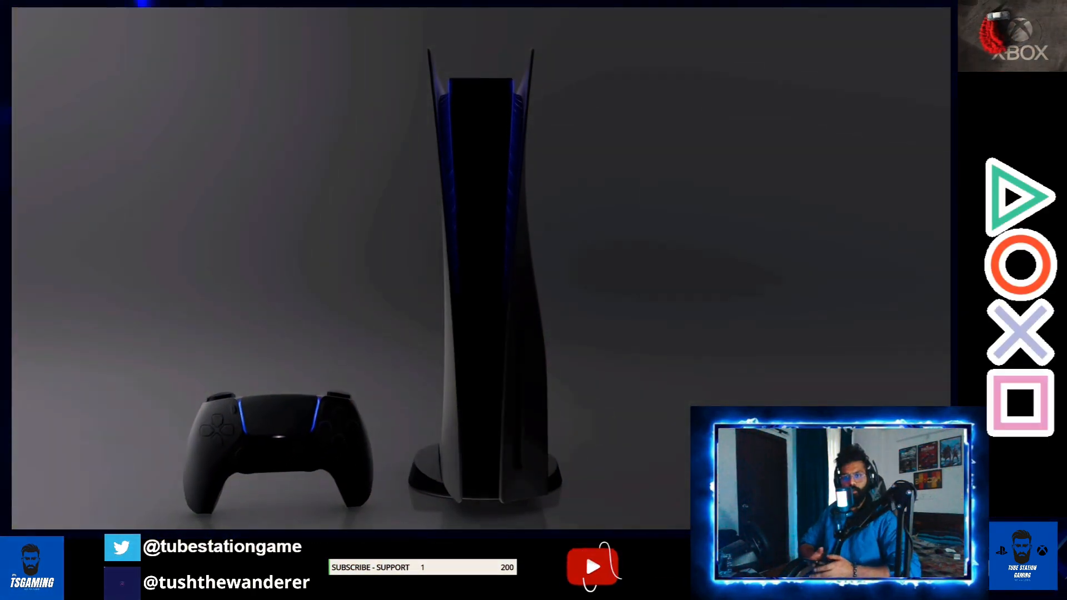
Click the control near the bottom-right of the screen several times.
click(591, 566)
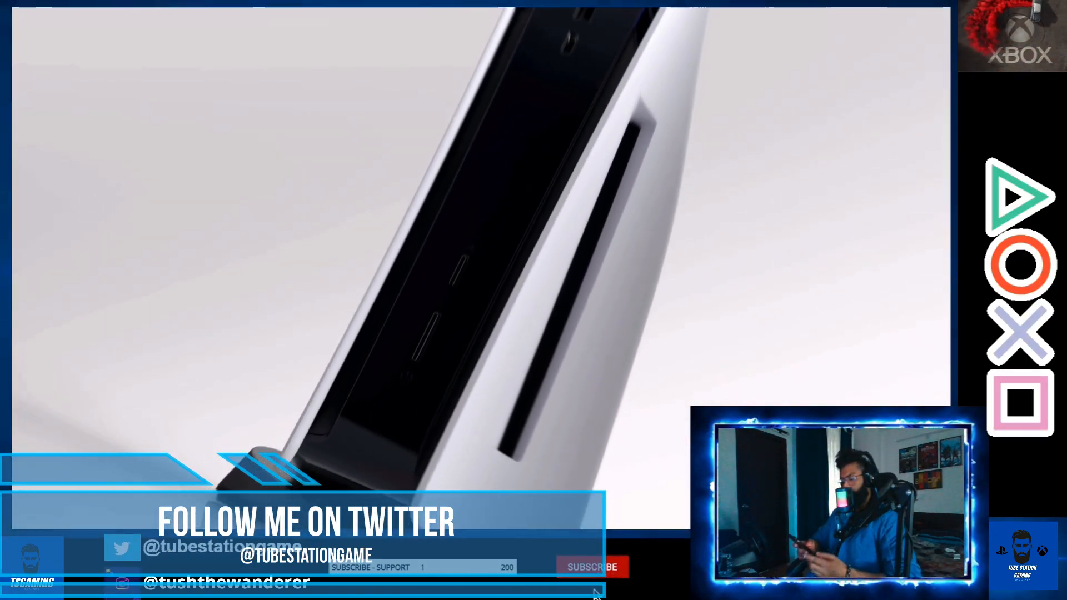
click(591, 582)
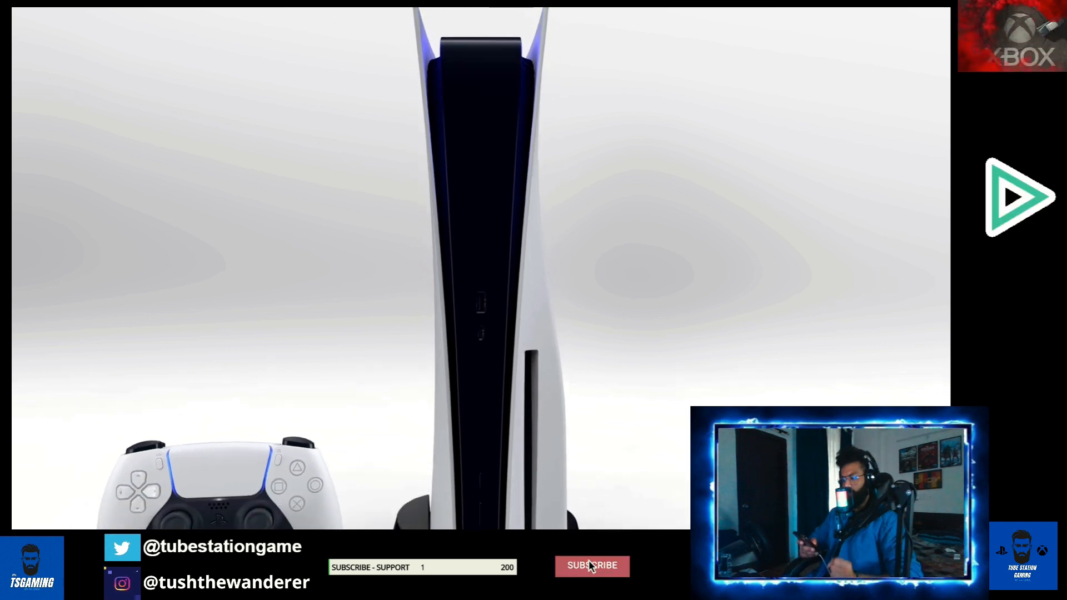
click(591, 566)
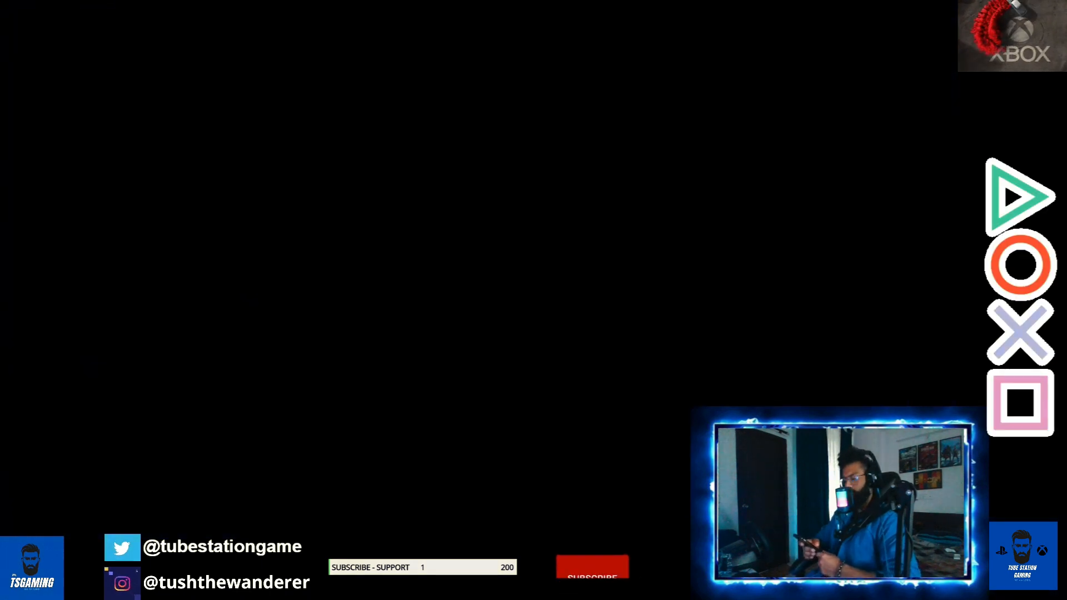
click(592, 582)
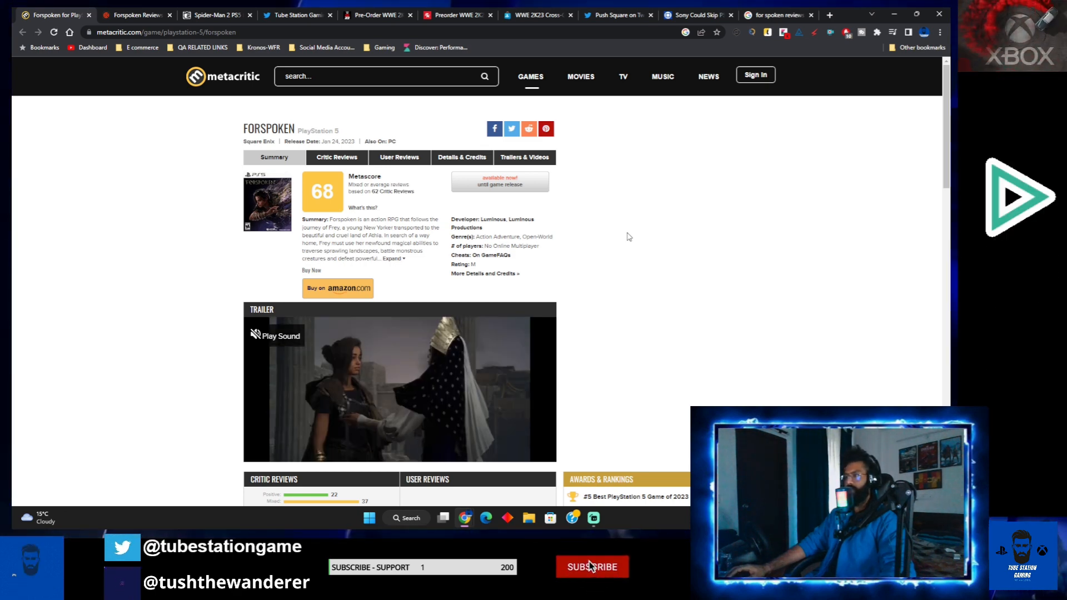
click(591, 567)
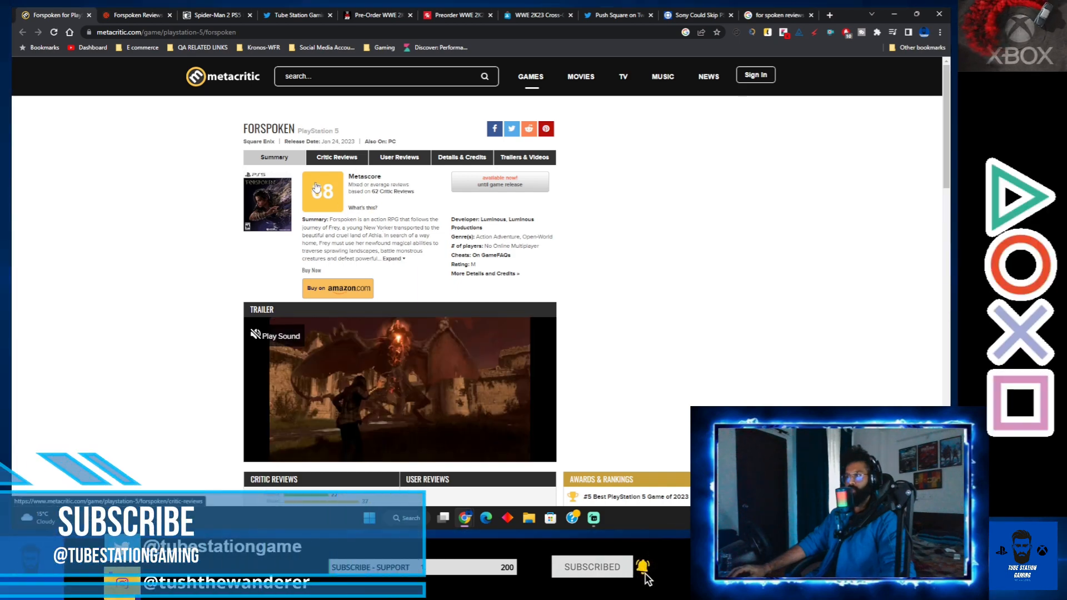
Bring up OpenCritic's Forspoken score card: 69 Top Critic Average, 29% recommend.
click(134, 14)
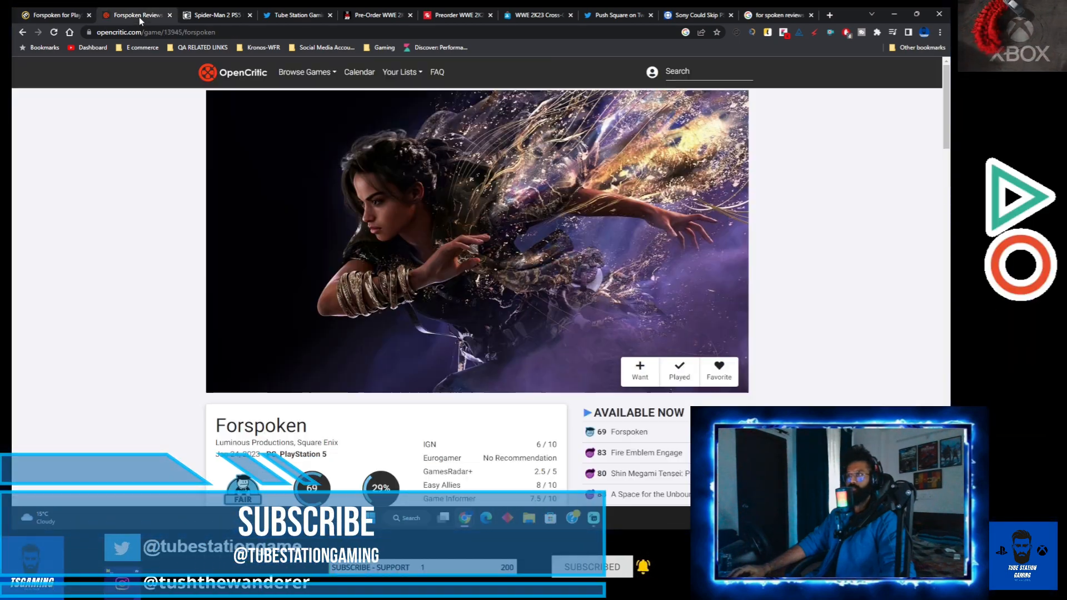
scroll(down, 3)
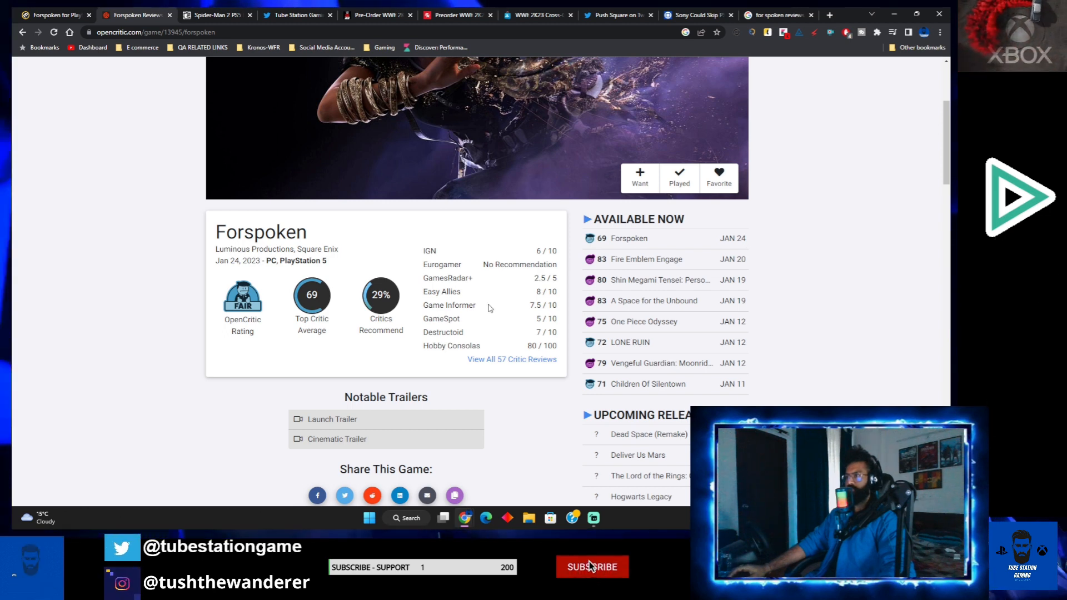
click(591, 567)
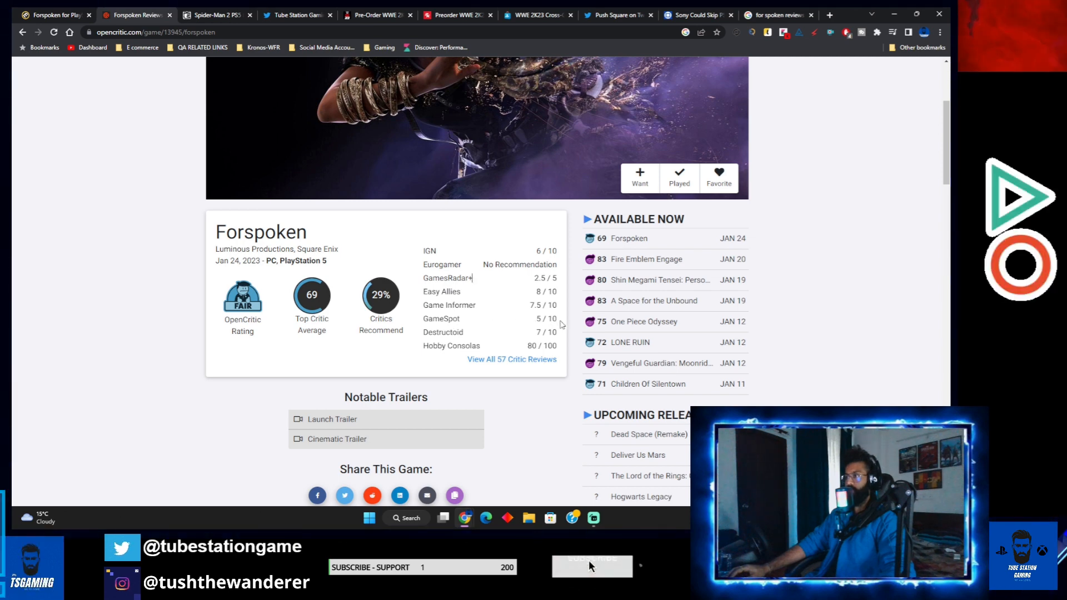
click(591, 566)
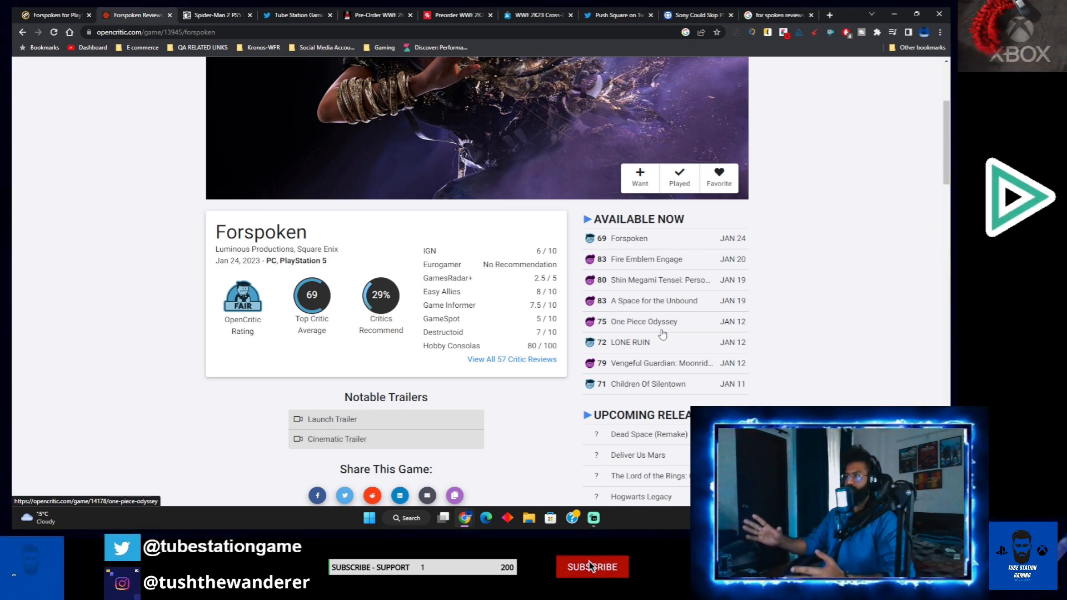
click(592, 567)
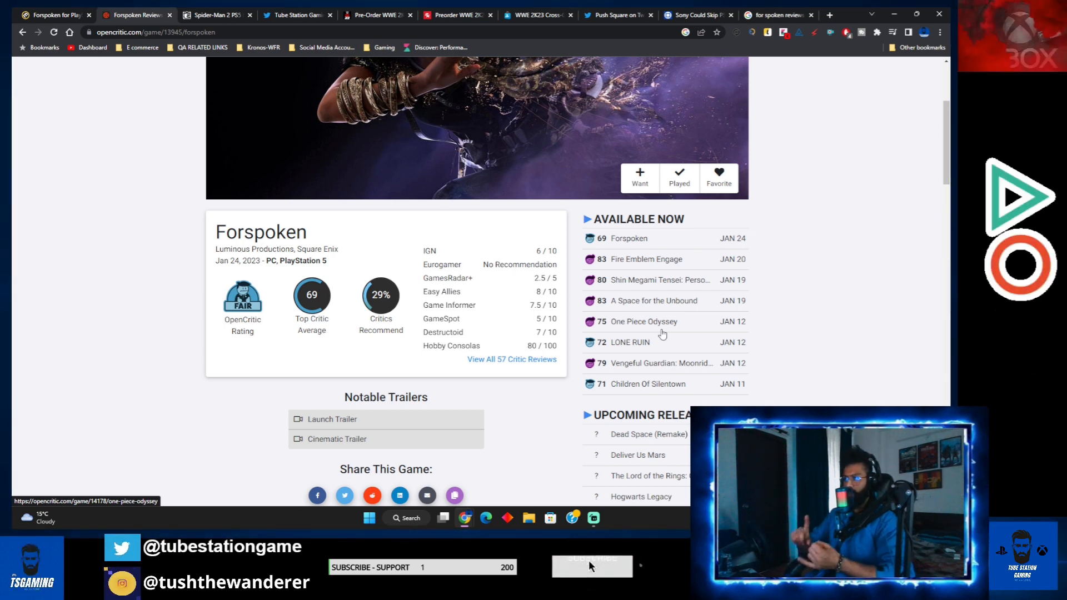
click(592, 567)
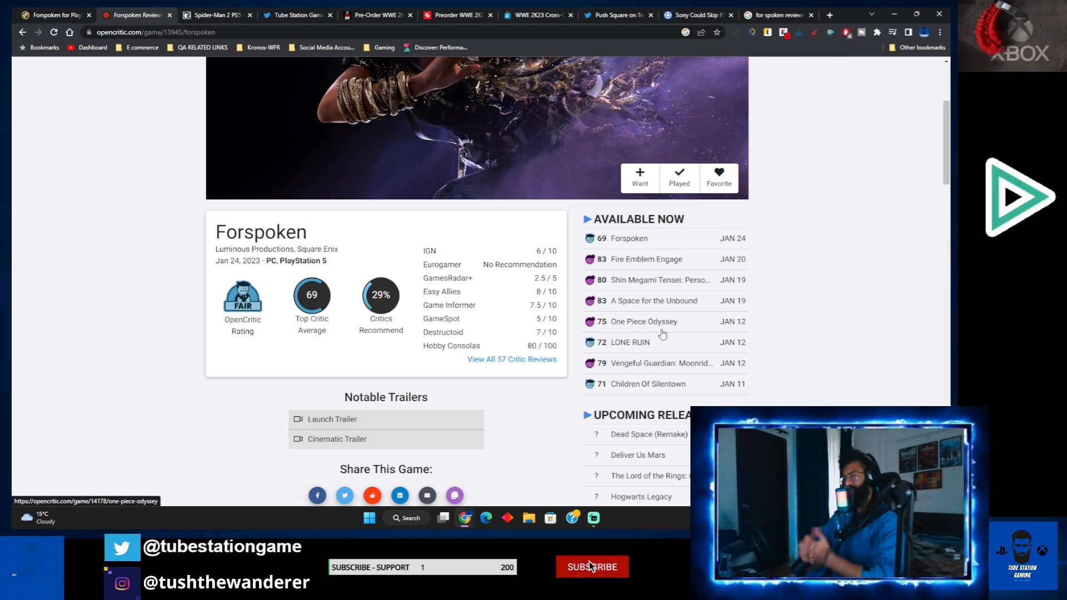
click(592, 567)
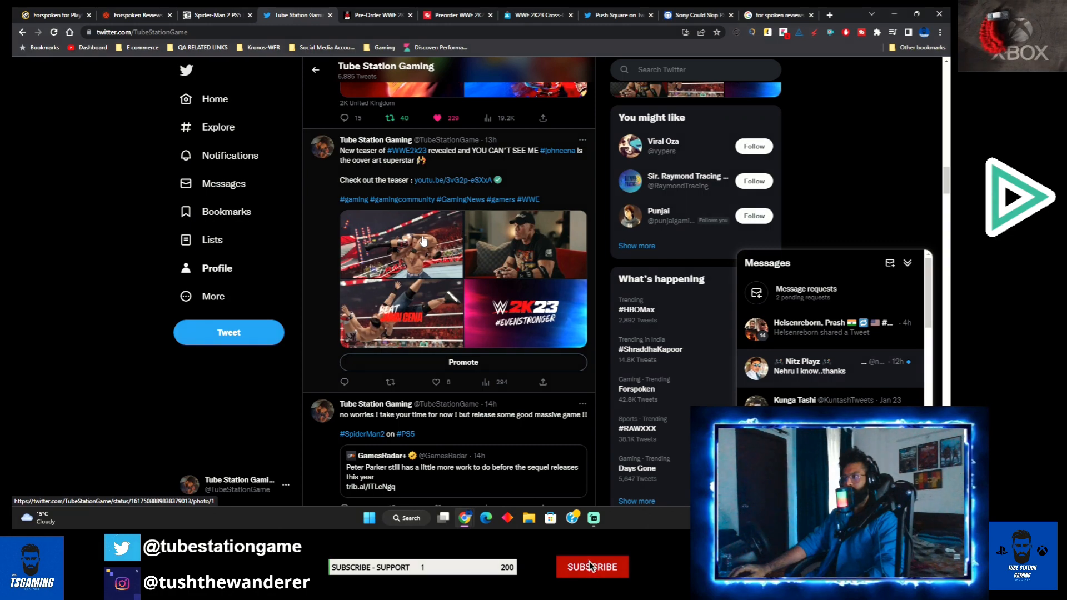
View the WWE 2K23 teaser tweet photos one by one, then close the viewer.
click(592, 567)
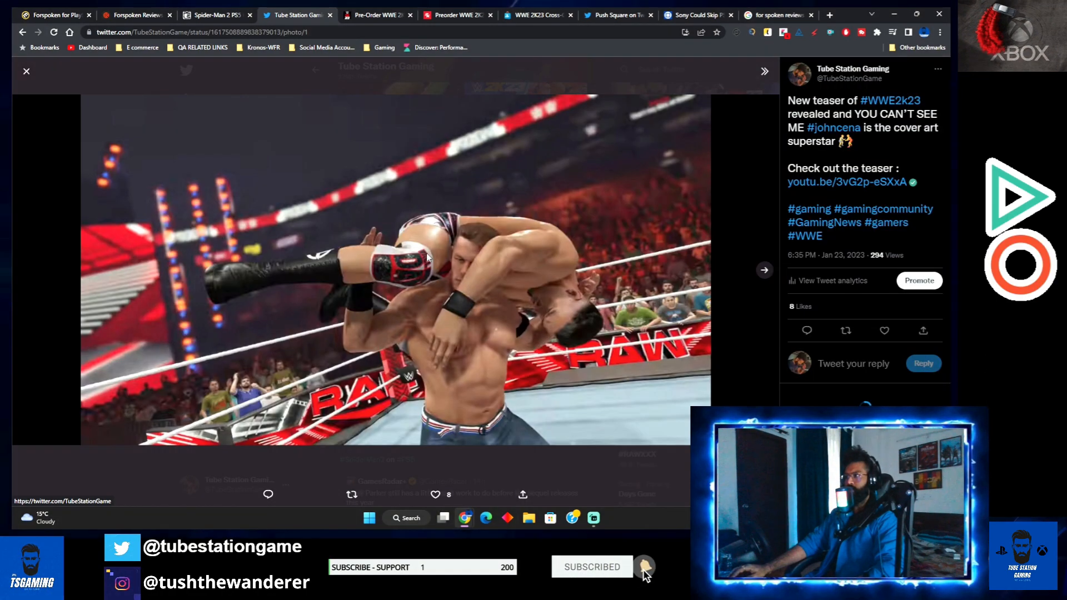
click(763, 270)
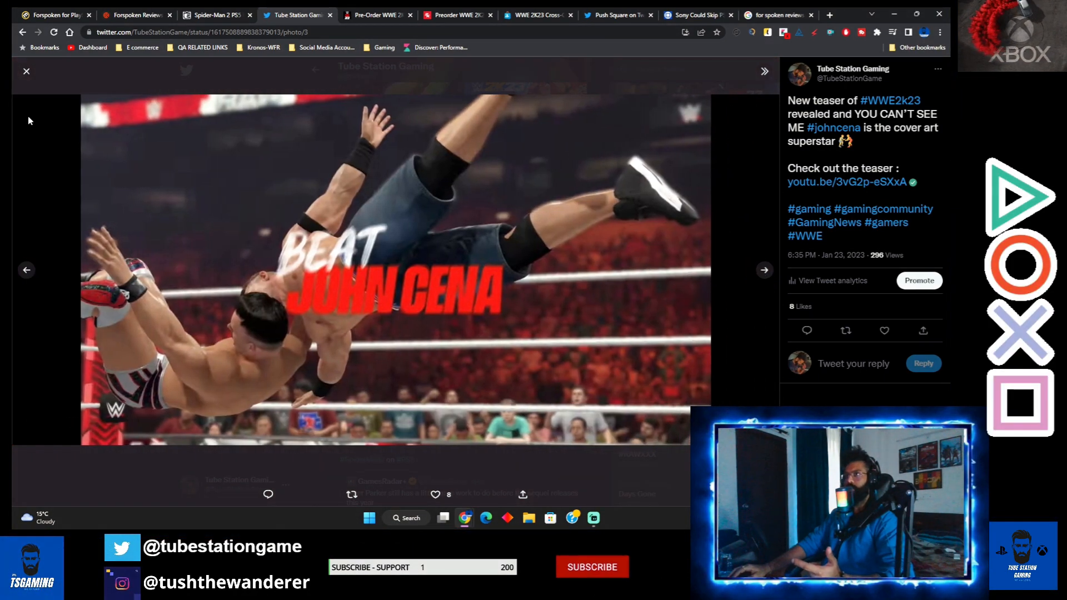
click(26, 71)
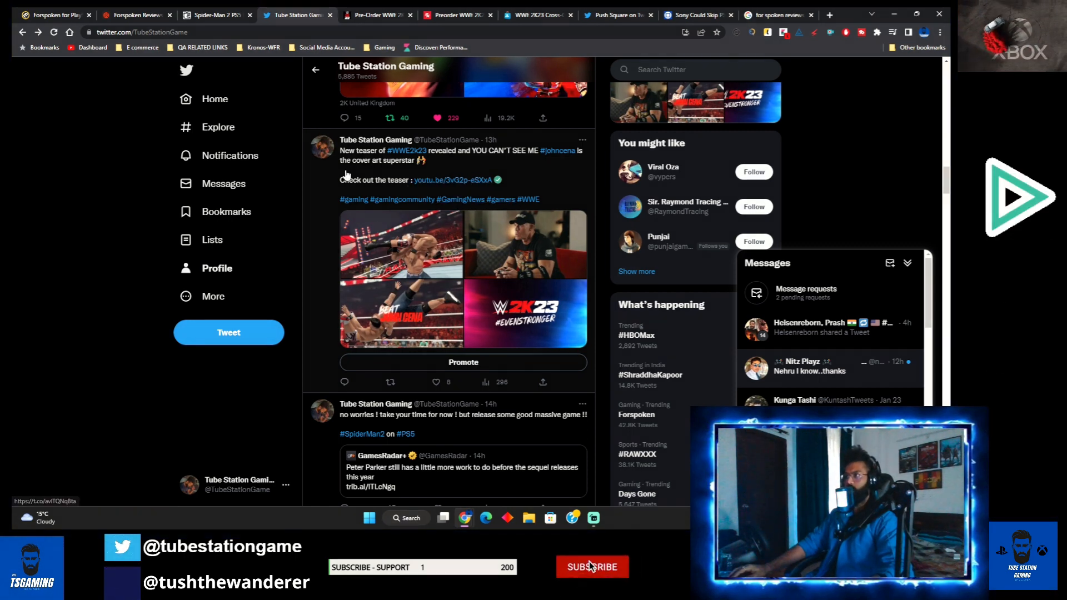
click(592, 567)
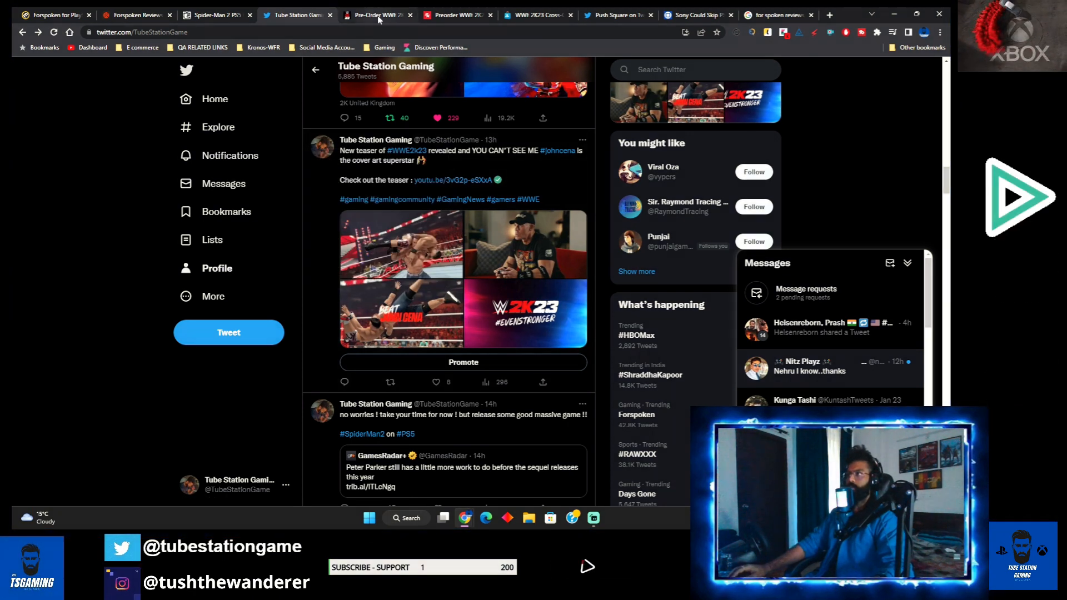
click(376, 15)
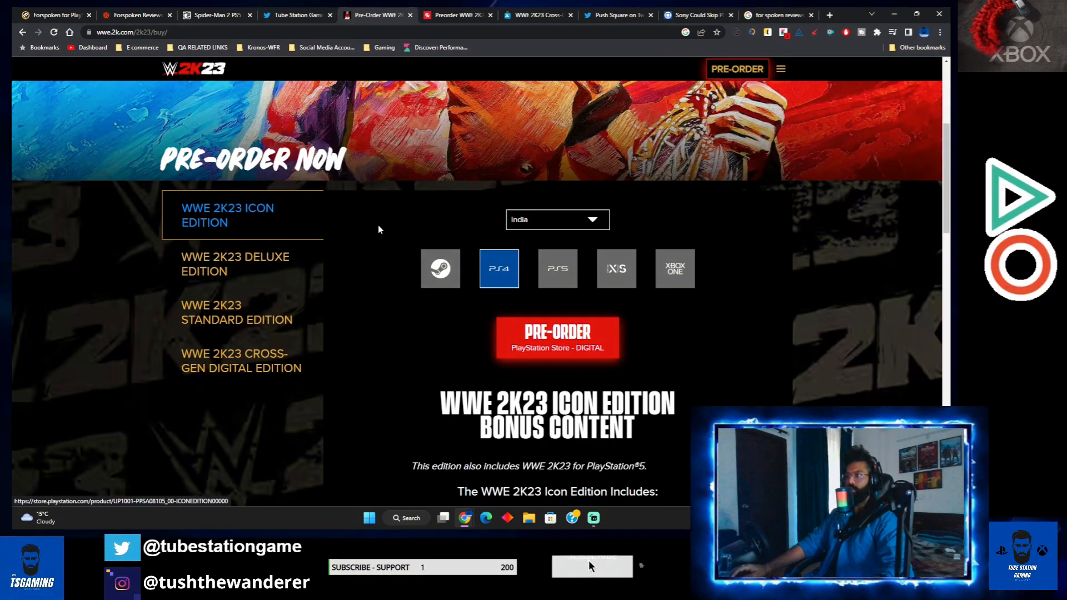
Scroll through 2K's Compare Editions section for the Icon, Deluxe and standard editions.
click(592, 582)
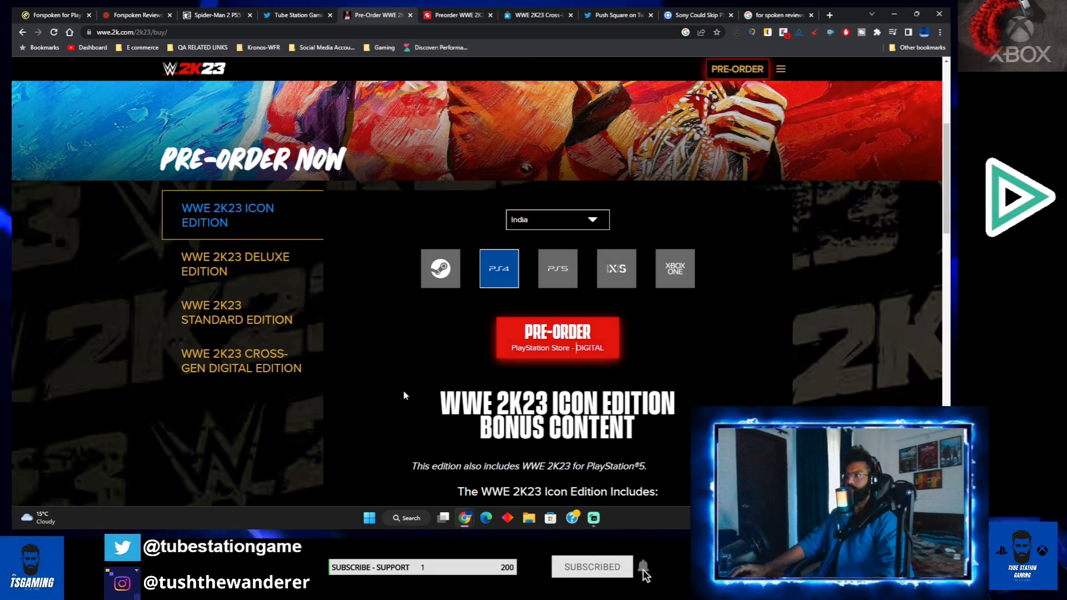
mouse_move(454, 16)
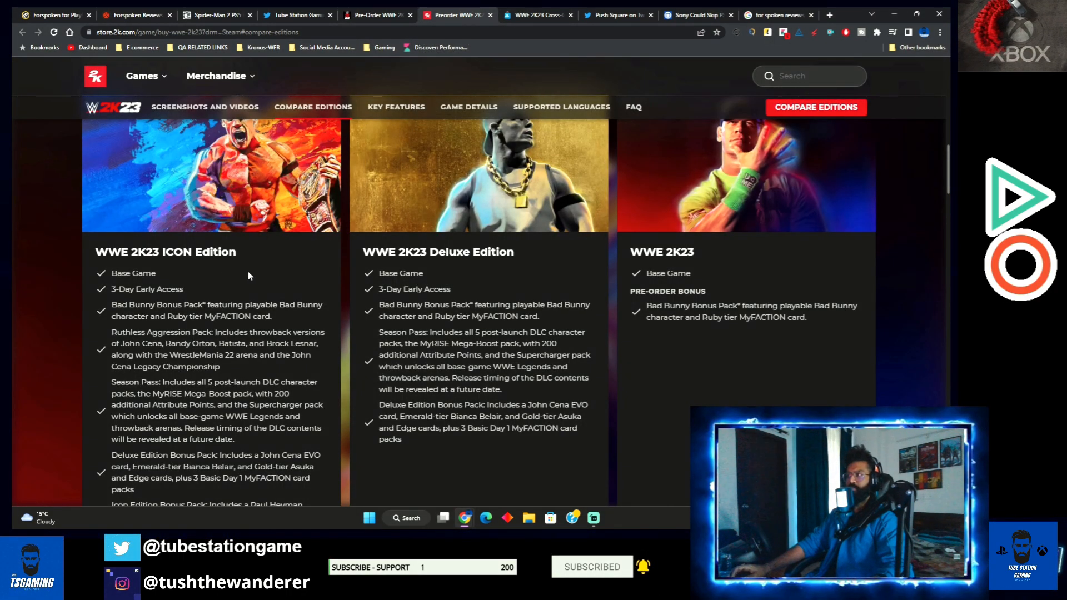
scroll(down, 3)
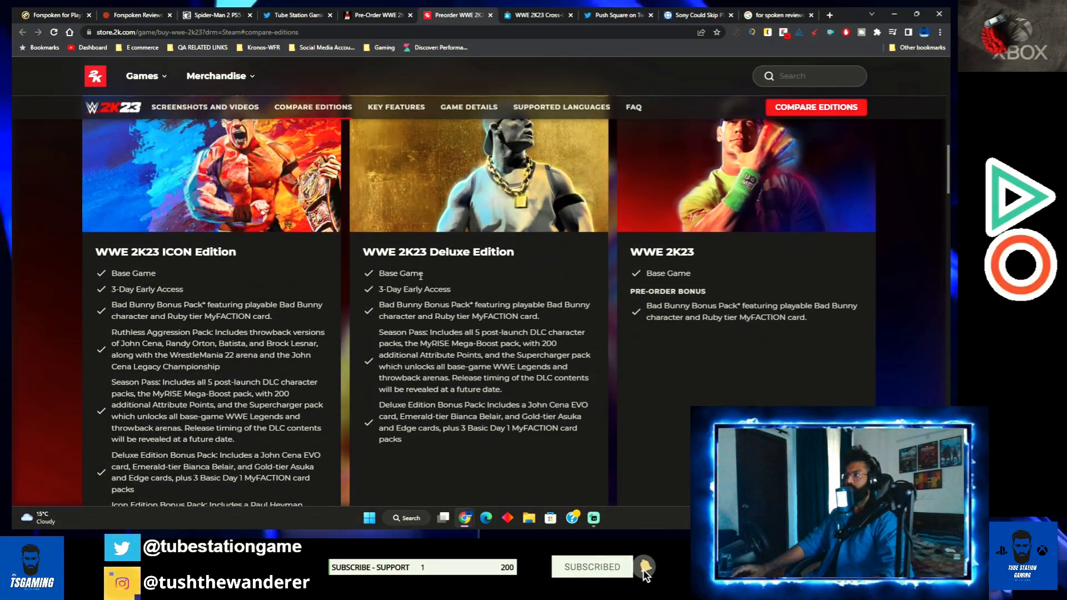
scroll(down, 3)
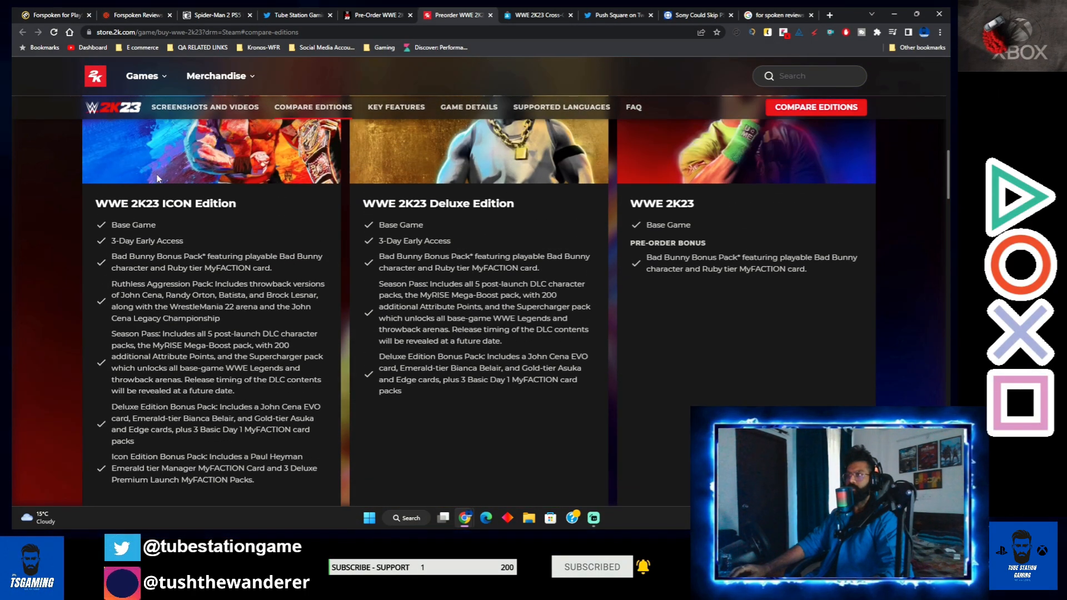
scroll(down, 3)
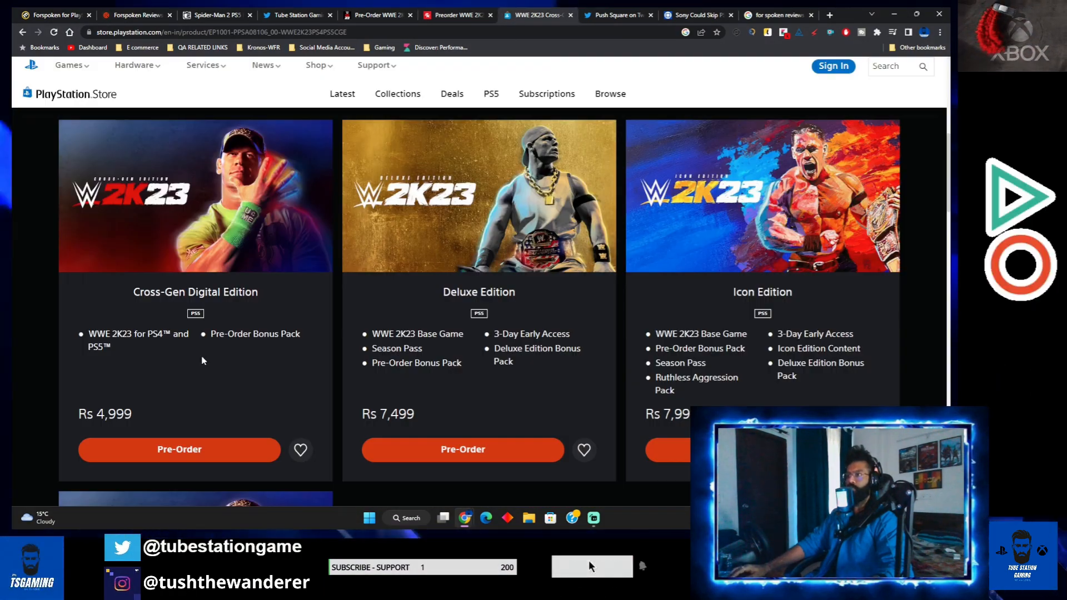
click(592, 582)
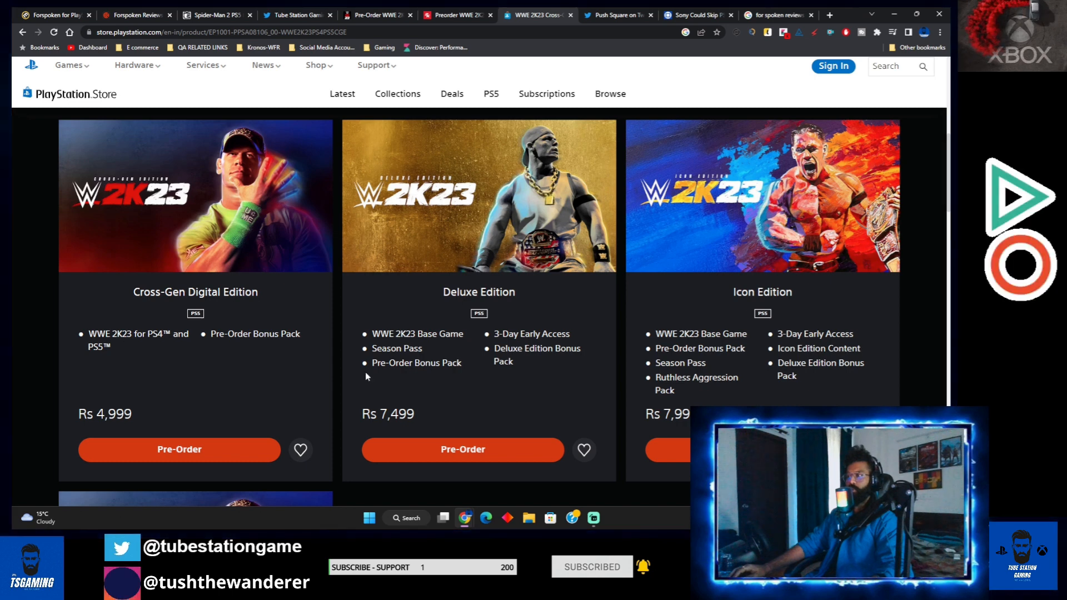
mouse_move(424, 421)
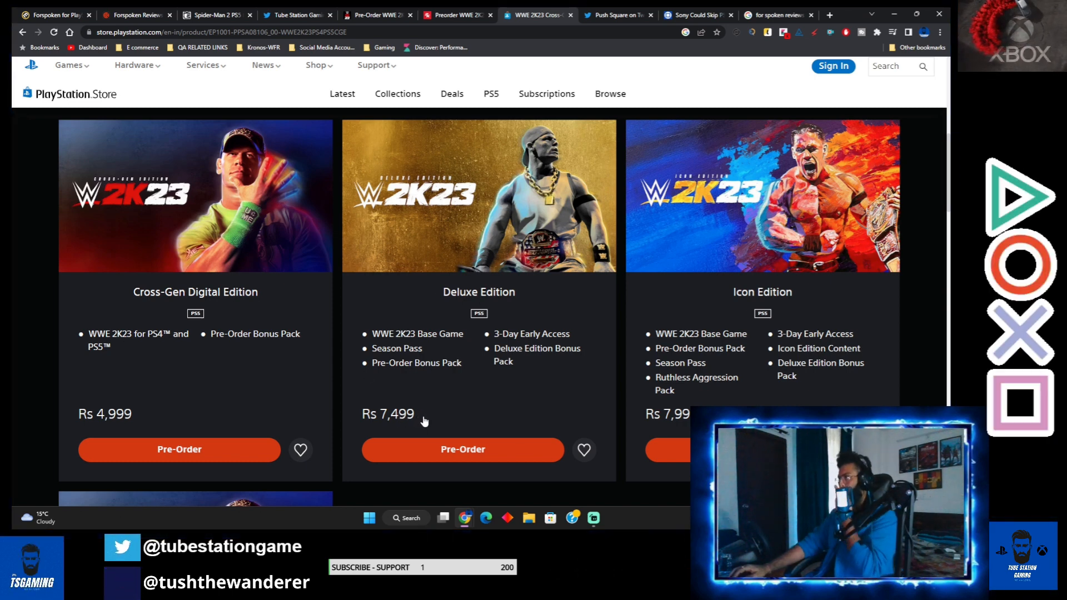
scroll(down, 3)
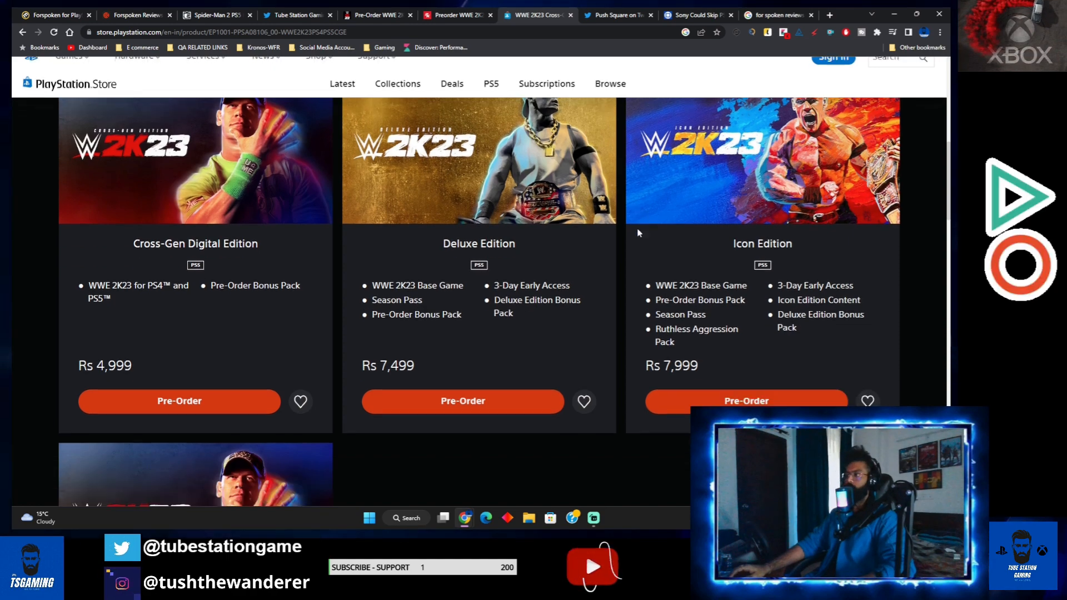
scroll(down, 3)
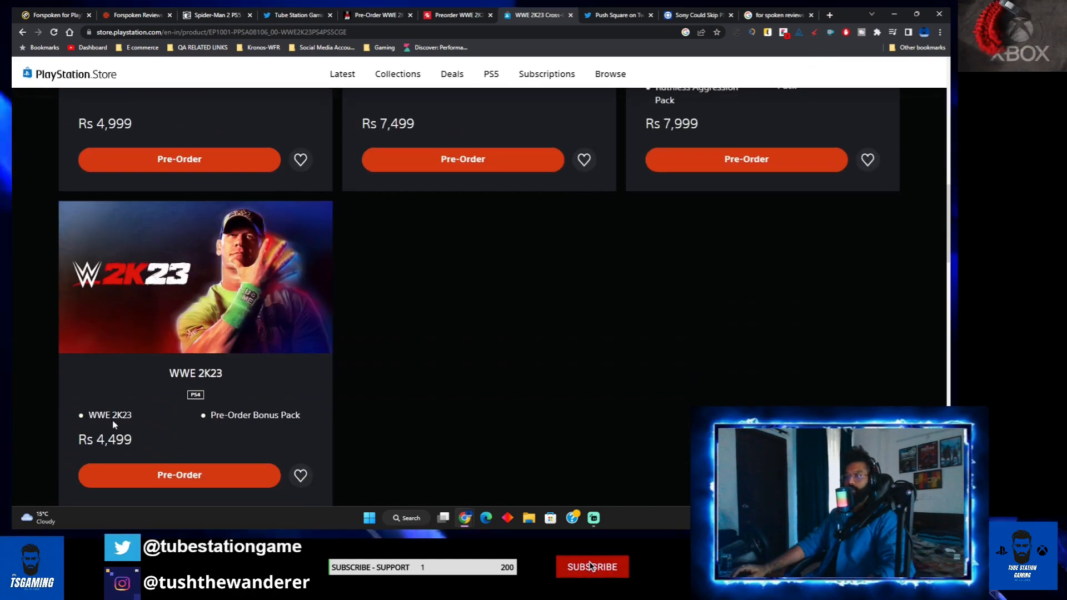
click(592, 582)
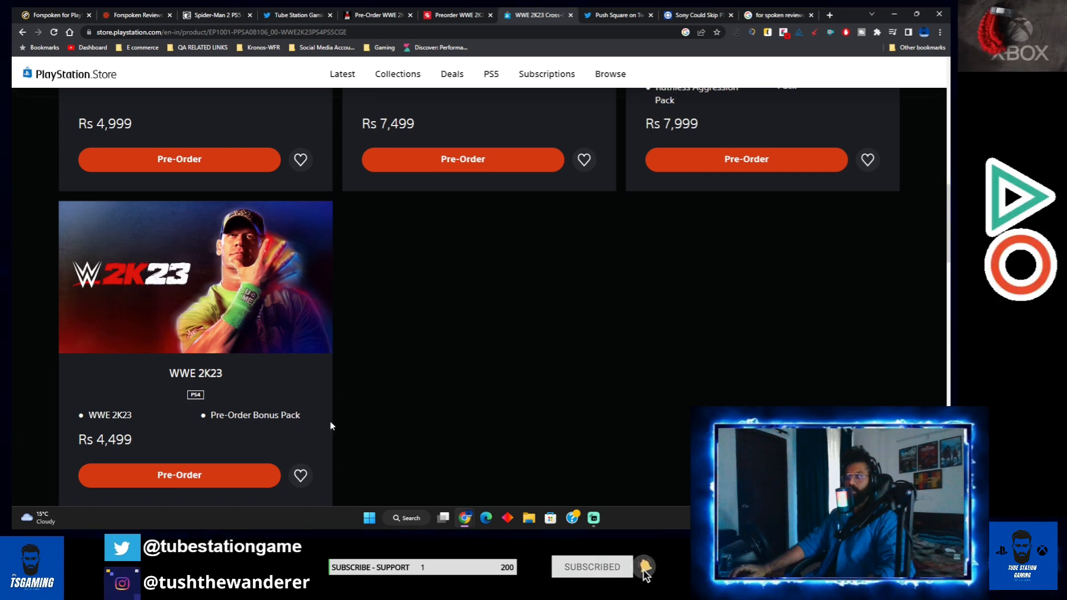
scroll(down, 3)
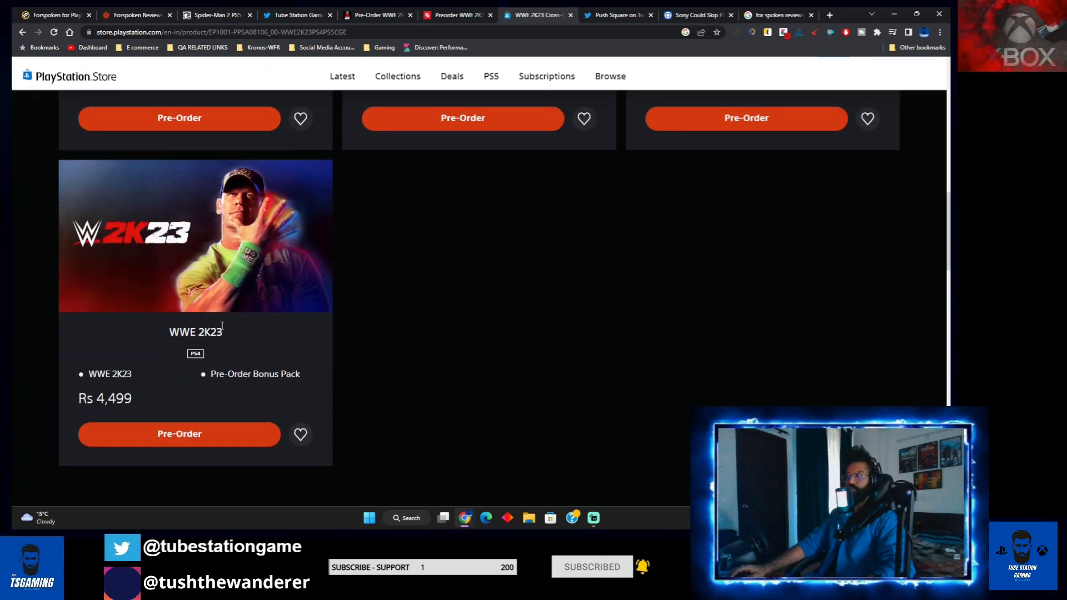
scroll(up, 3)
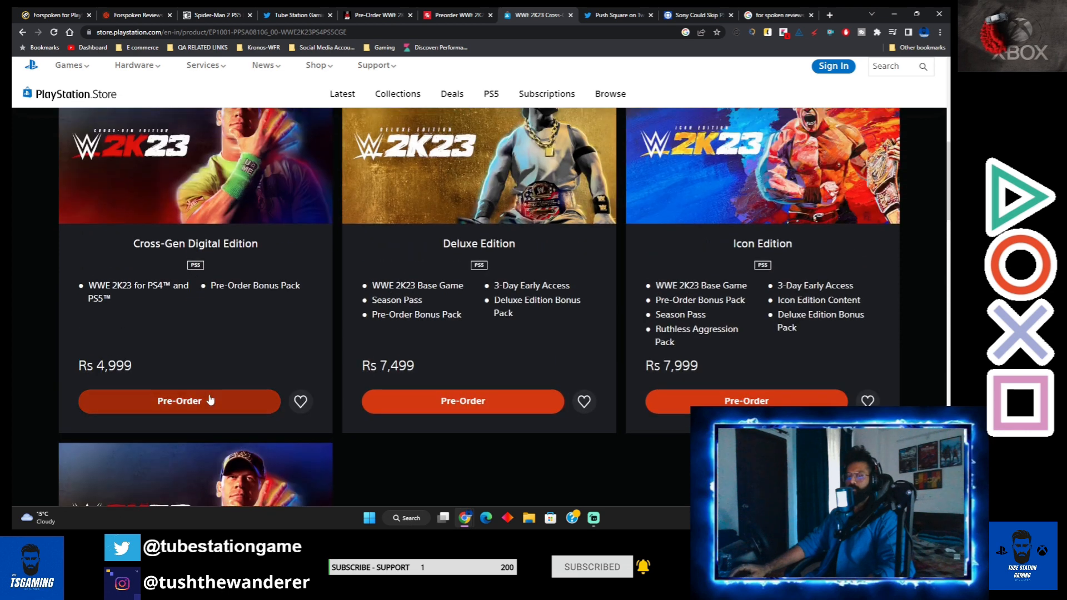
mouse_move(188, 358)
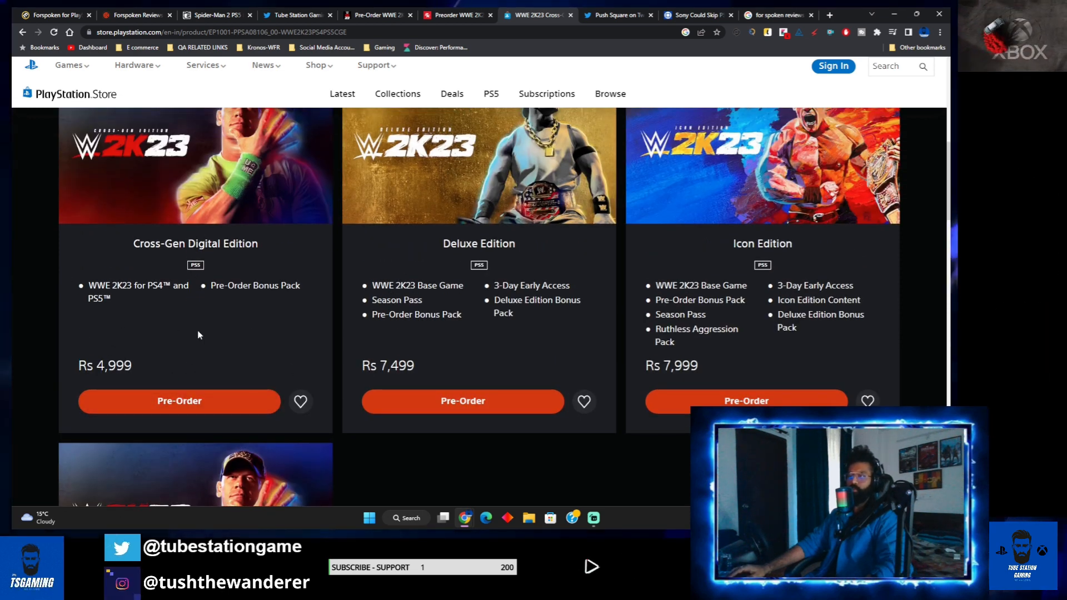
scroll(down, 3)
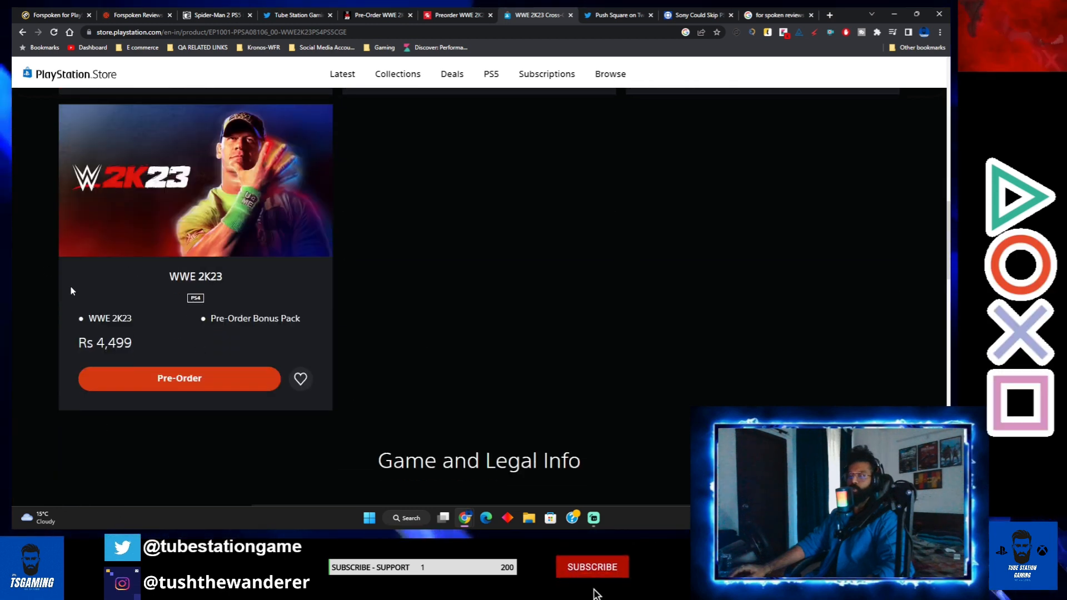
click(591, 582)
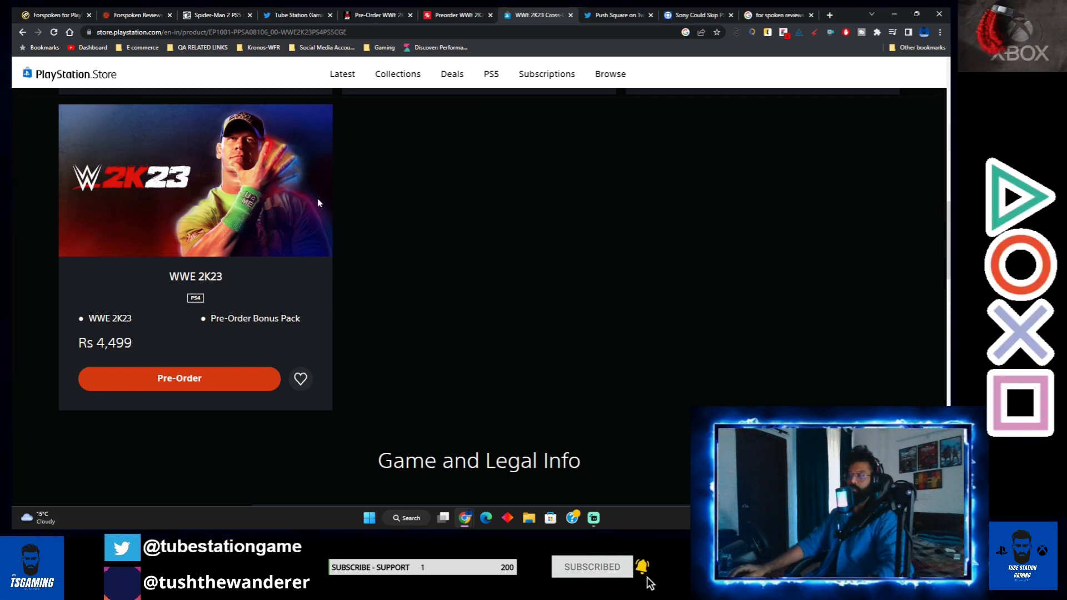
scroll(up, 3)
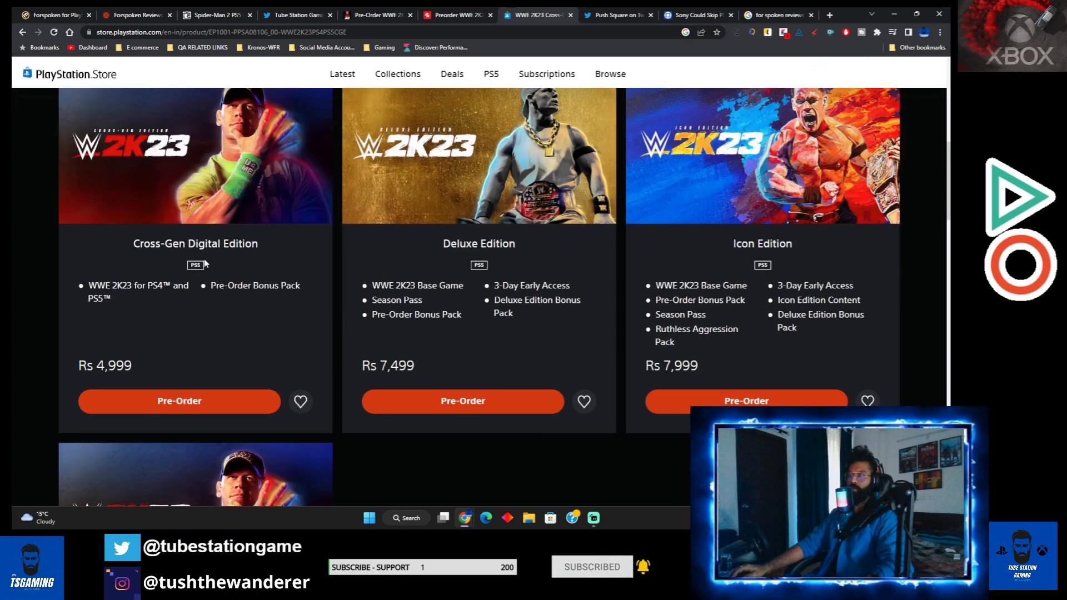
double_click(195, 244)
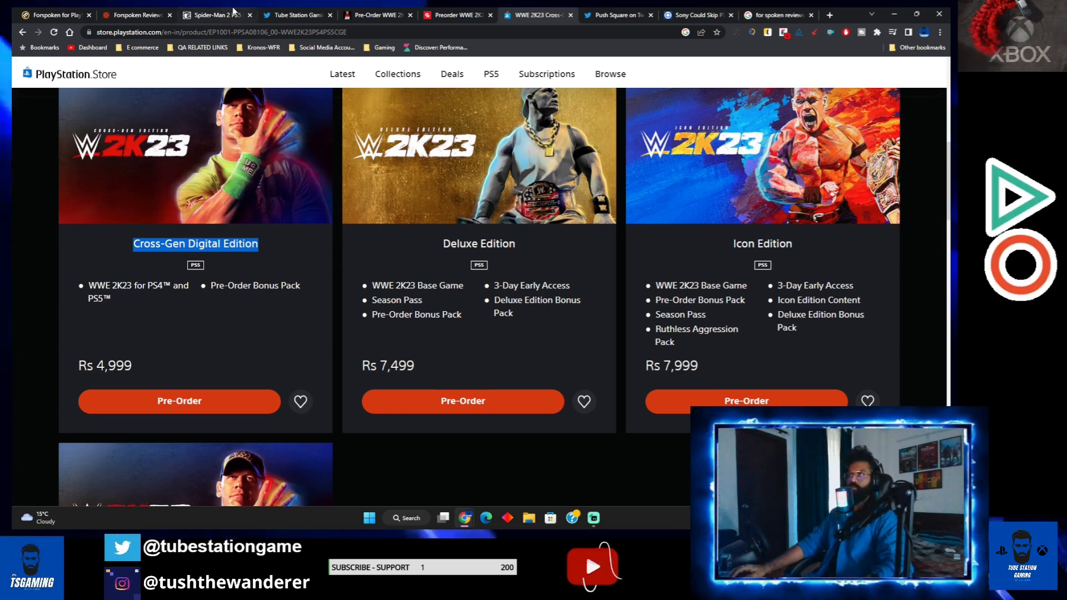
Open the PlayStation Lifestyle 'Massive' and 'Astonishing' Spider-Man 2 PS5 article.
click(210, 15)
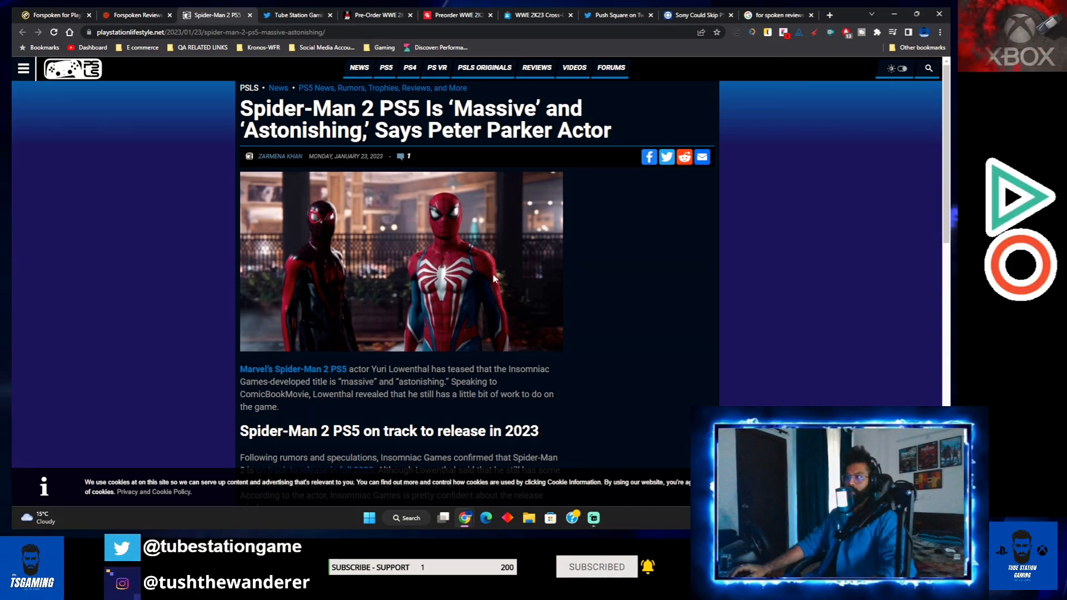
Scroll down through the Spider-Man 2 PS5 article.
scroll(down, 3)
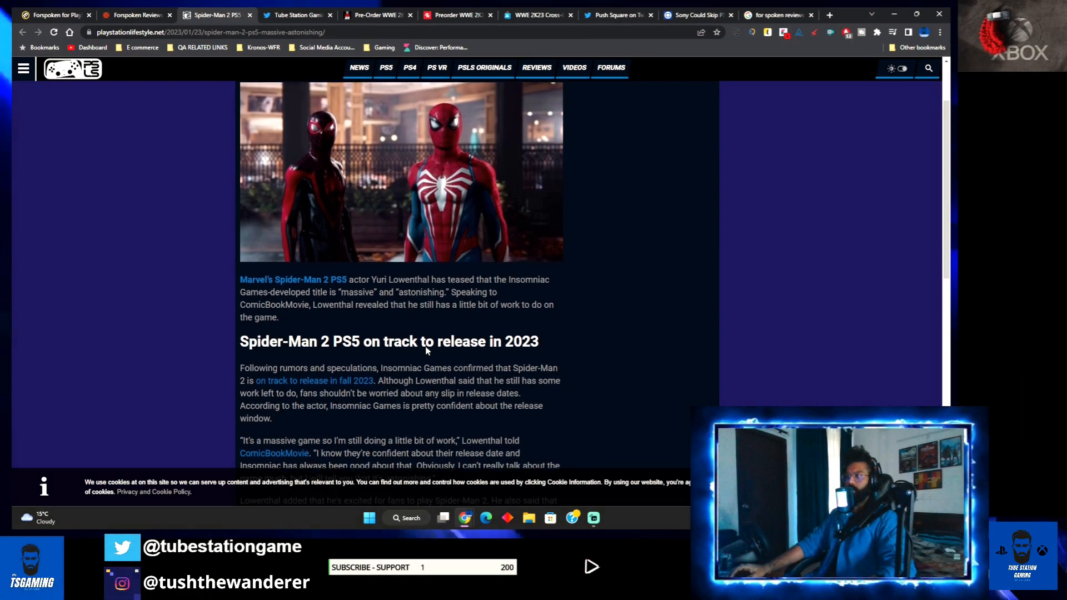
scroll(down, 3)
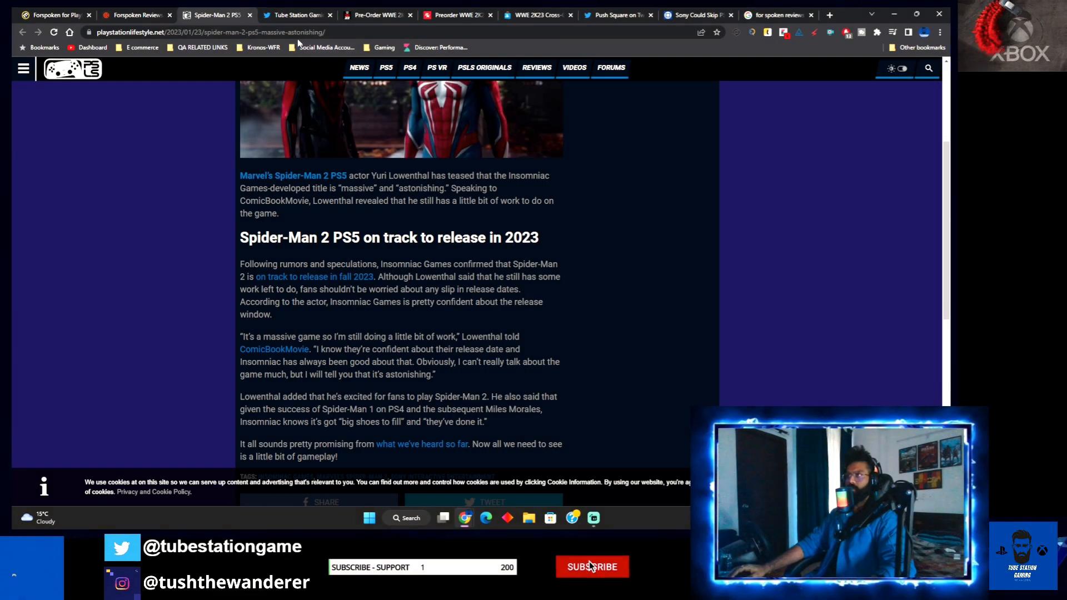
click(592, 566)
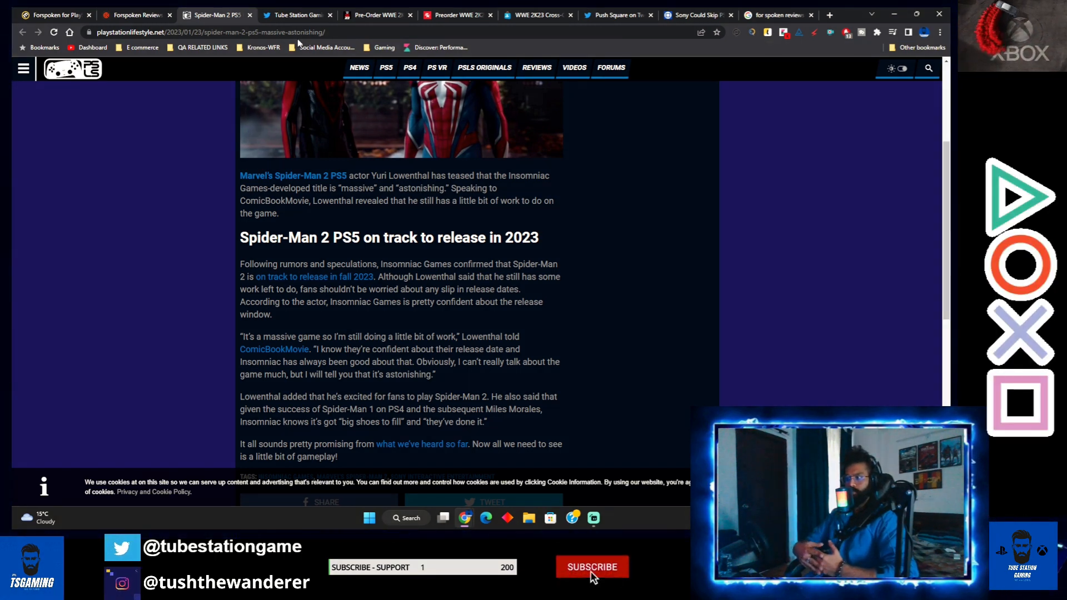
click(592, 566)
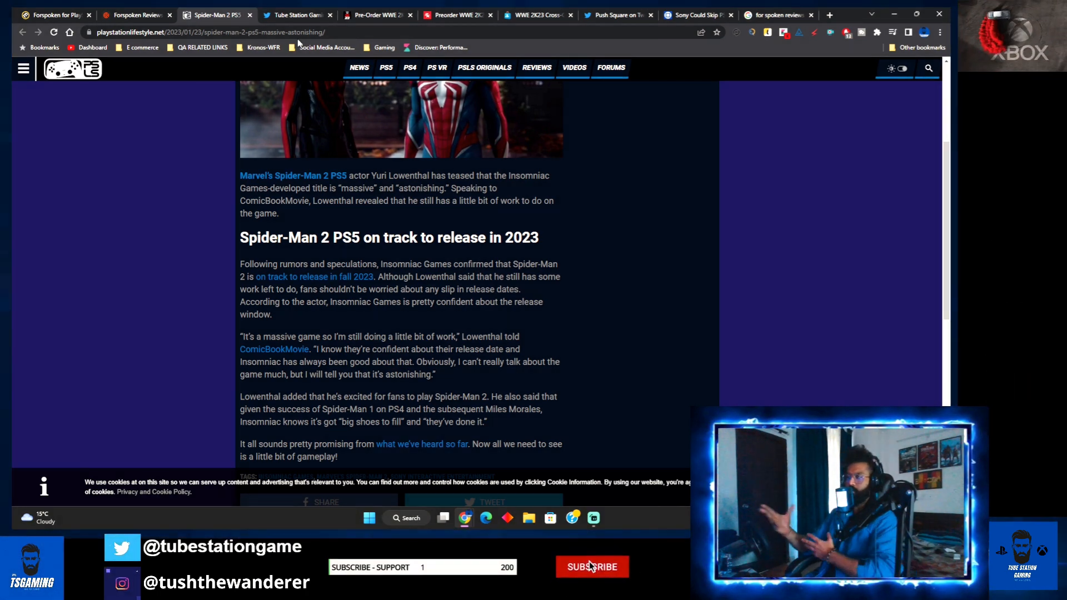
click(591, 567)
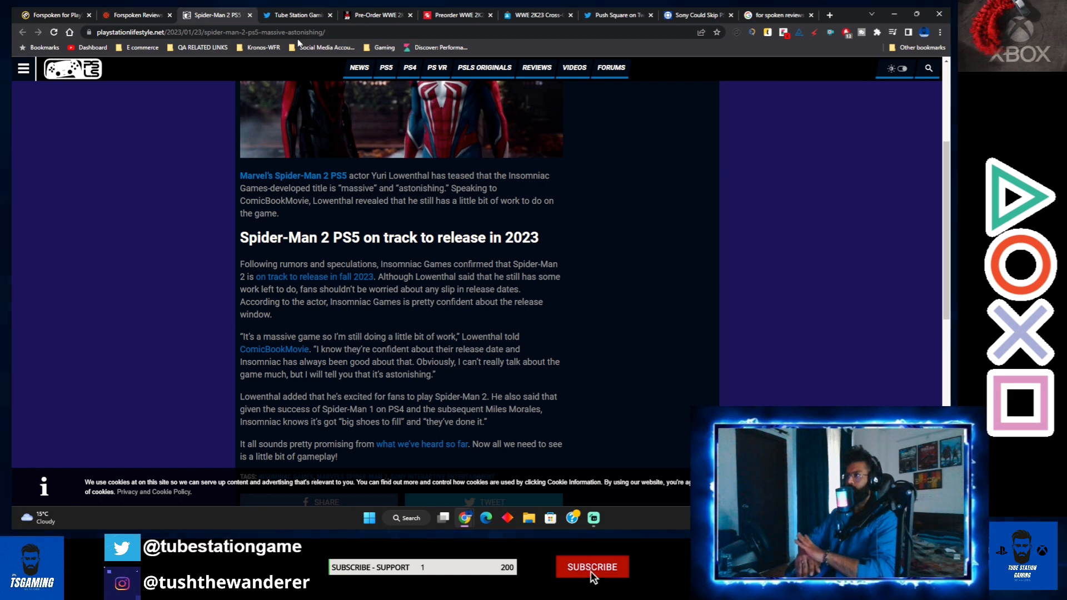
click(592, 566)
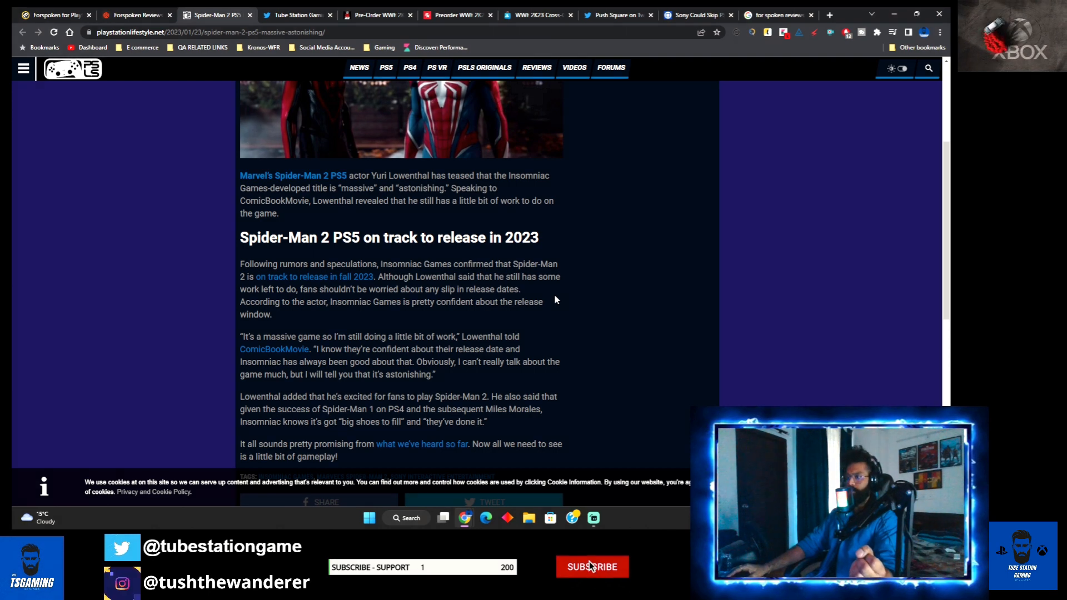
Show the bookmarked tweets doubting a PS5 Pro on Twitter.
click(592, 566)
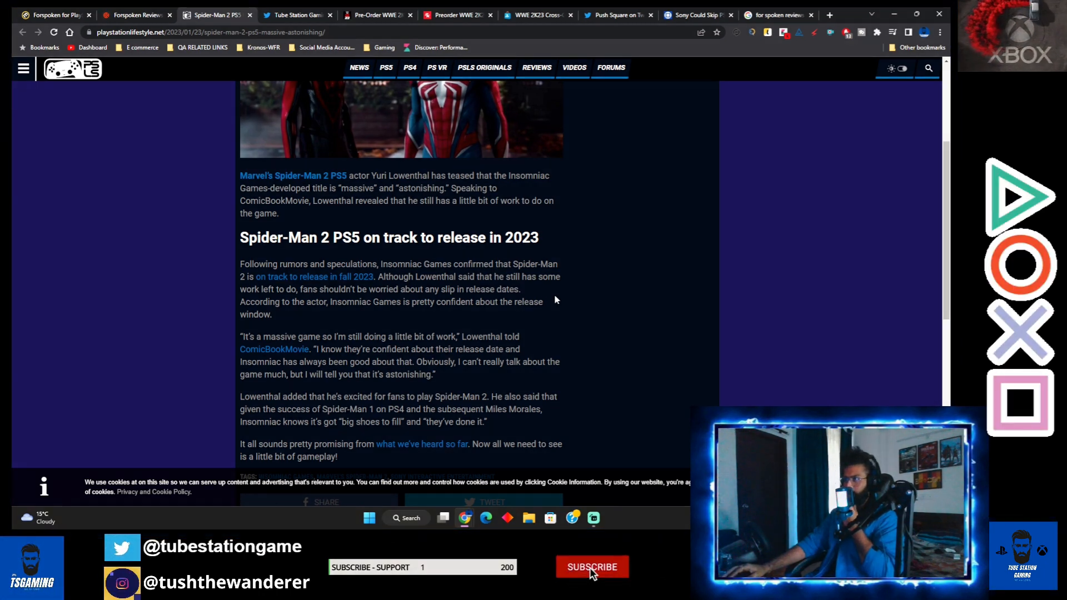
click(591, 566)
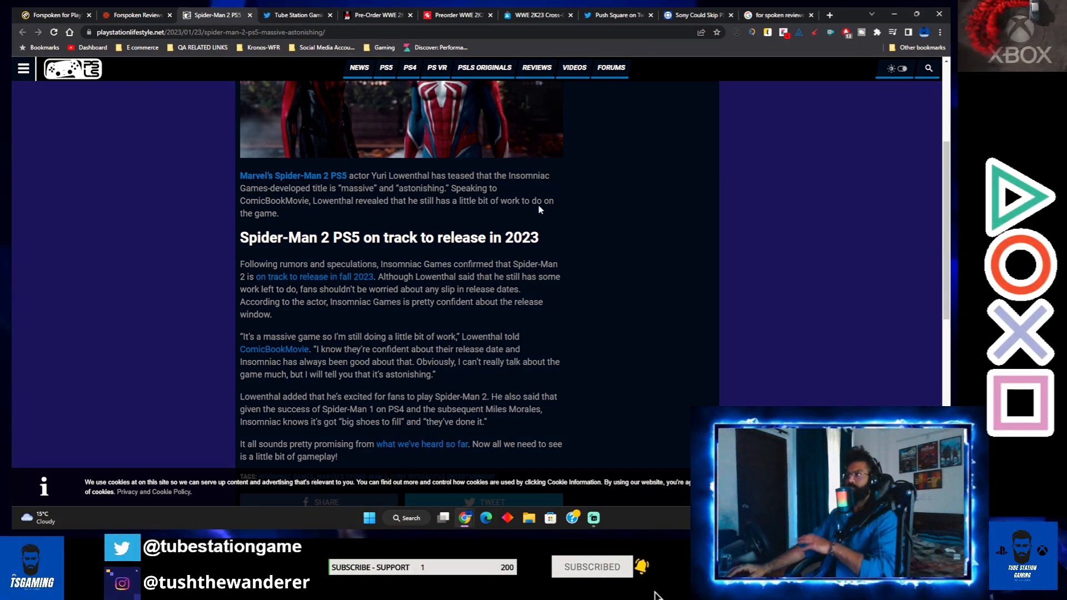
mouse_move(571, 269)
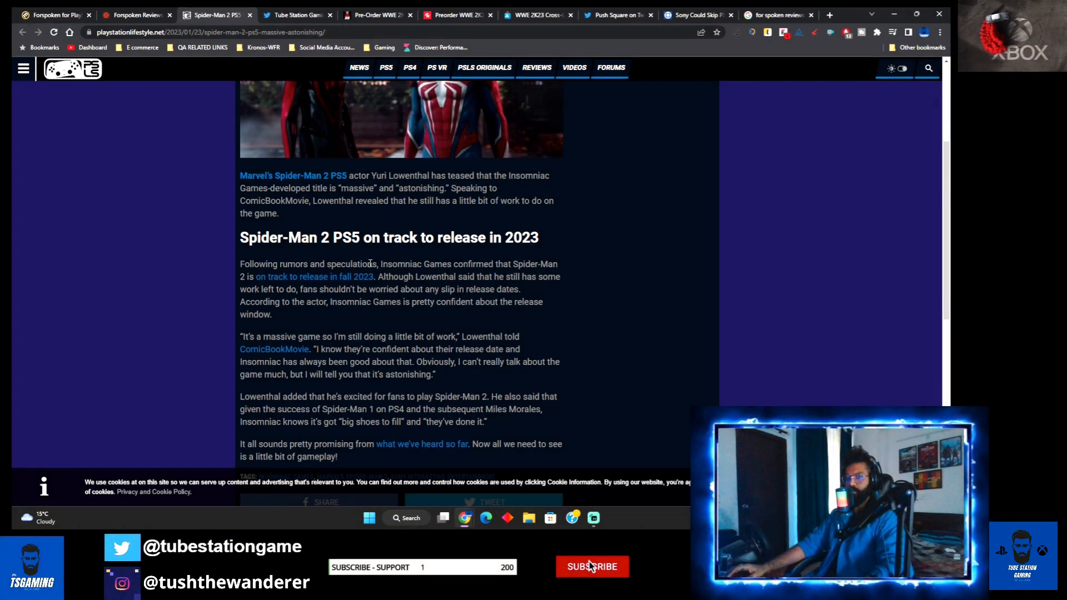
click(592, 566)
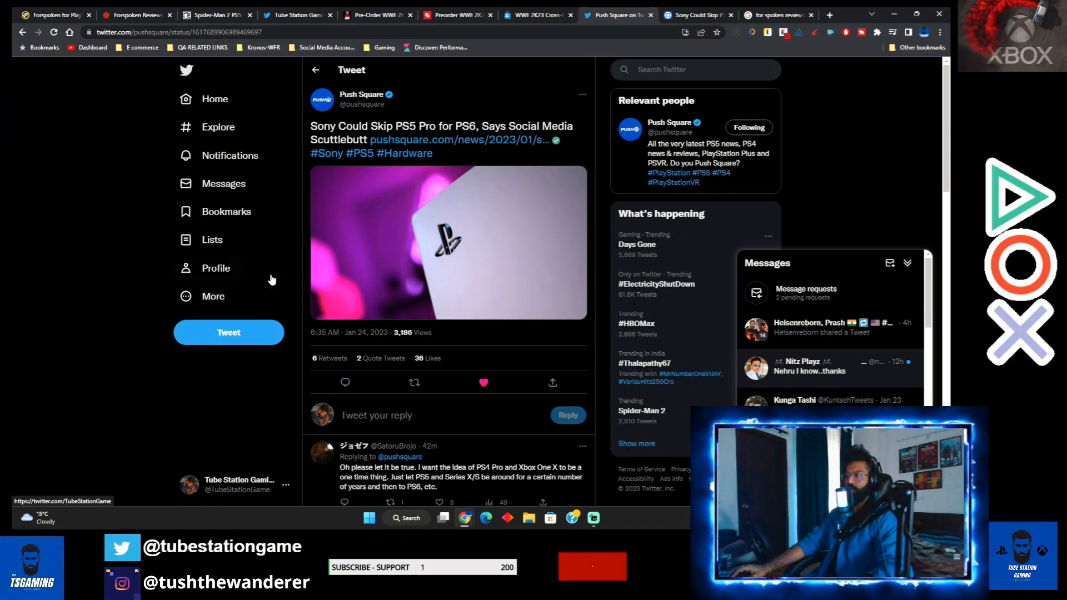
click(216, 268)
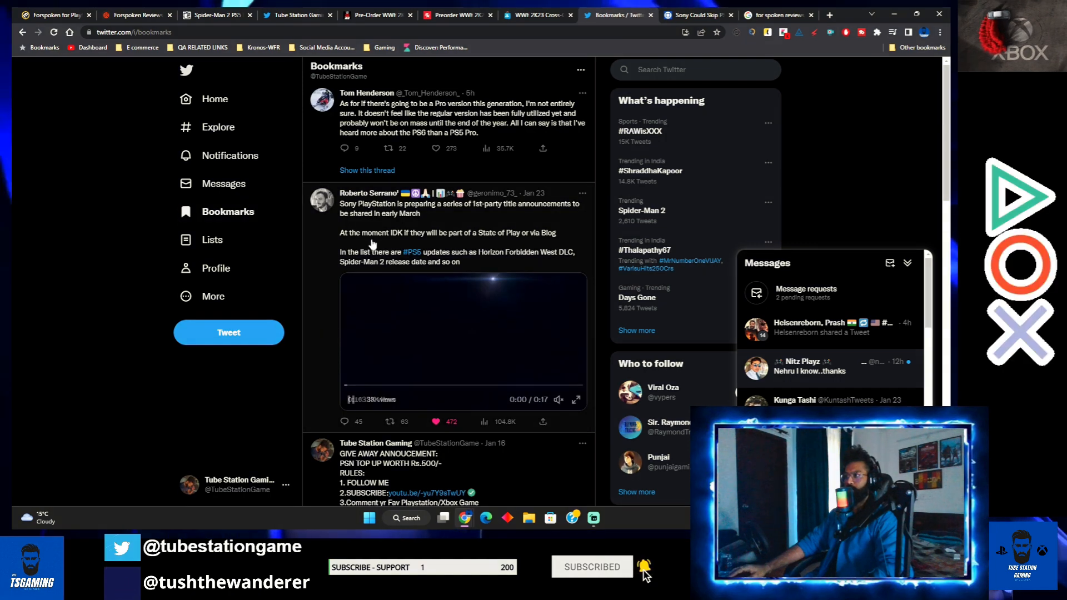
Open Tom Henderson's thread about hearing more on PS6 than PS5 Pro.
click(457, 116)
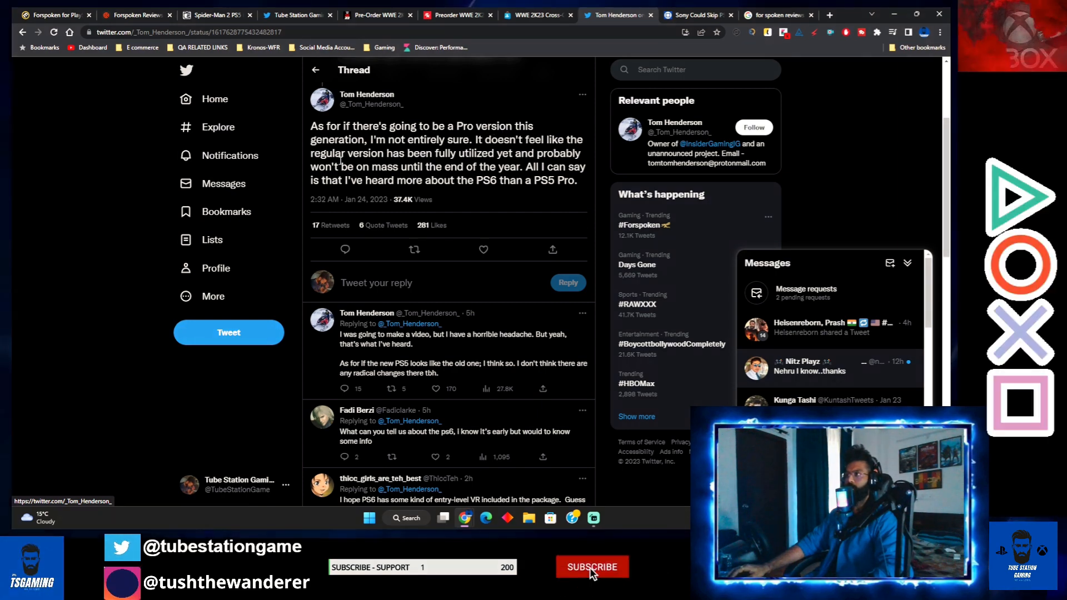
click(592, 567)
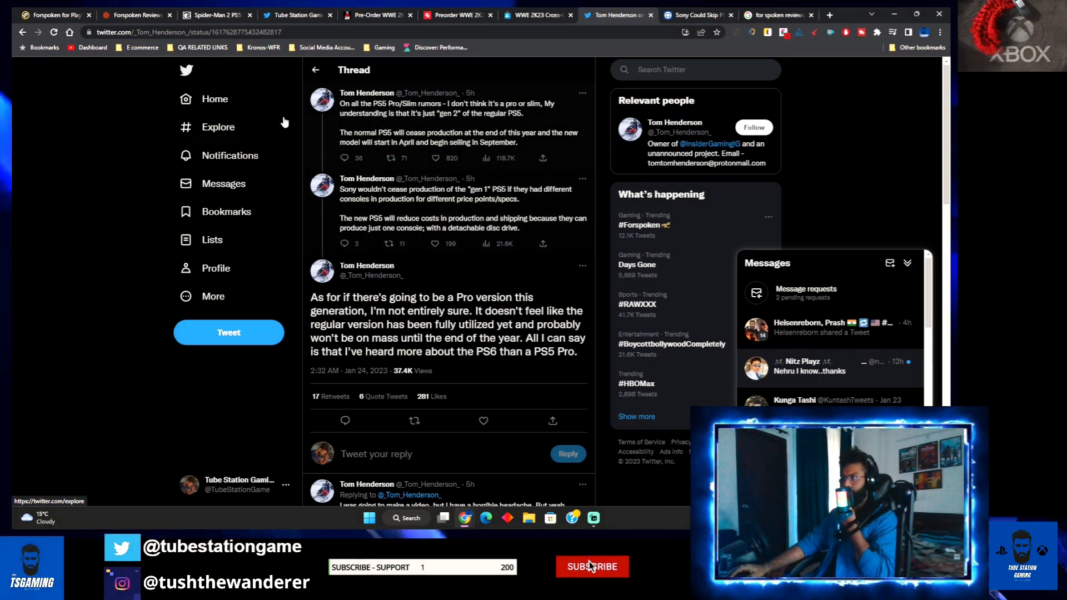
click(592, 566)
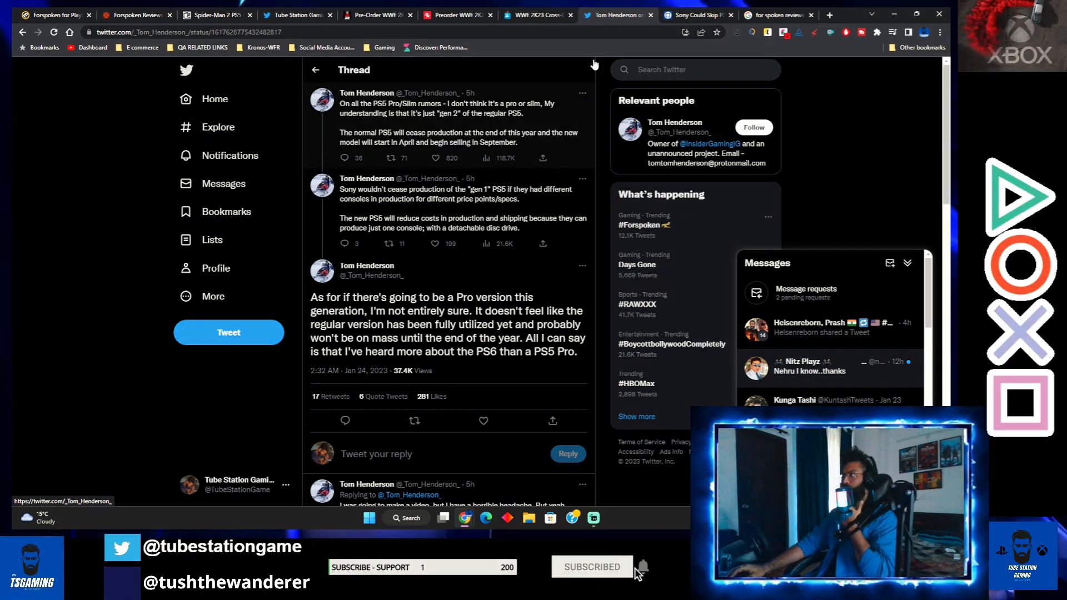
Read the opening paragraphs of Push Square's 'Sony Could Skip PS5 Pro for PS6'.
click(695, 15)
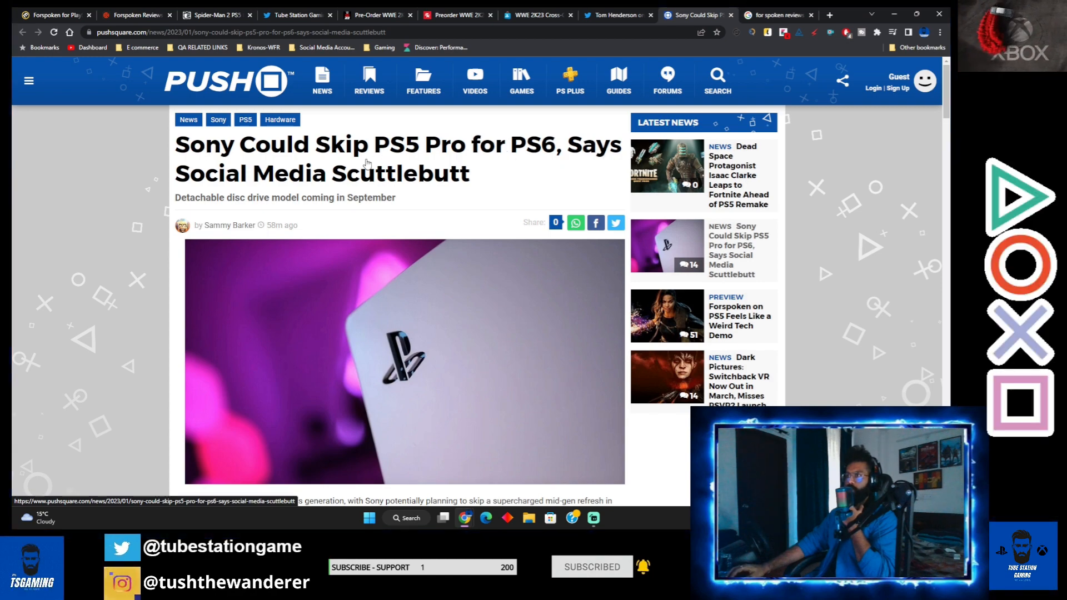
scroll(down, 3)
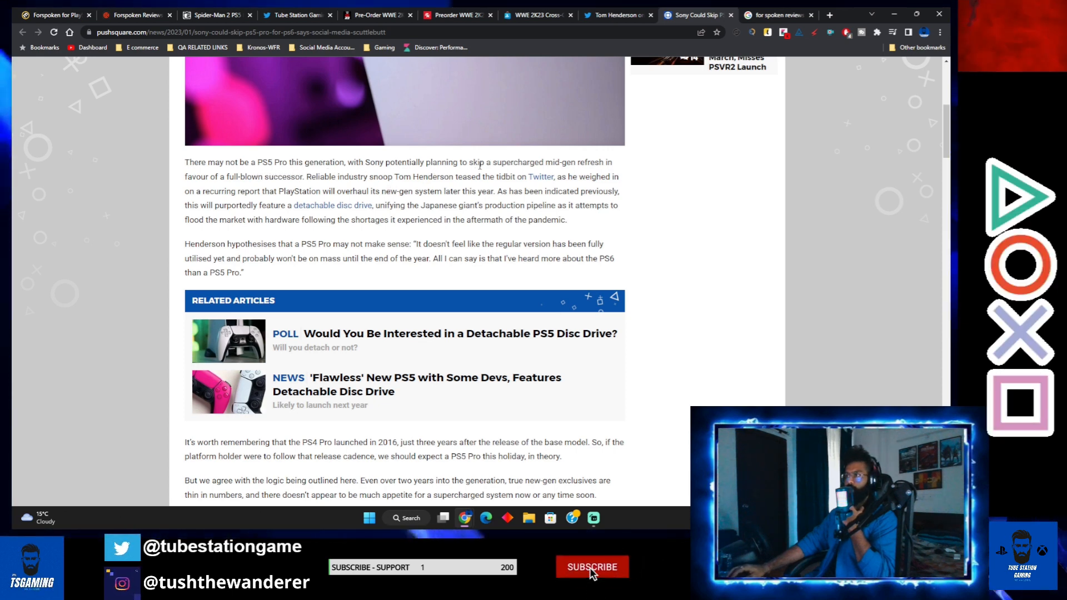
click(591, 566)
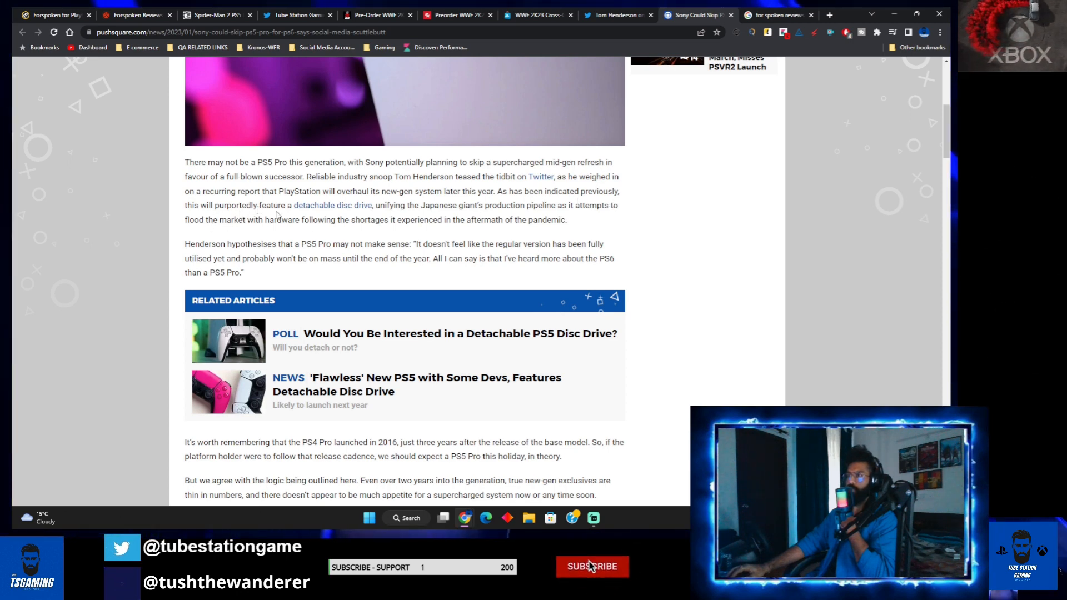
click(592, 566)
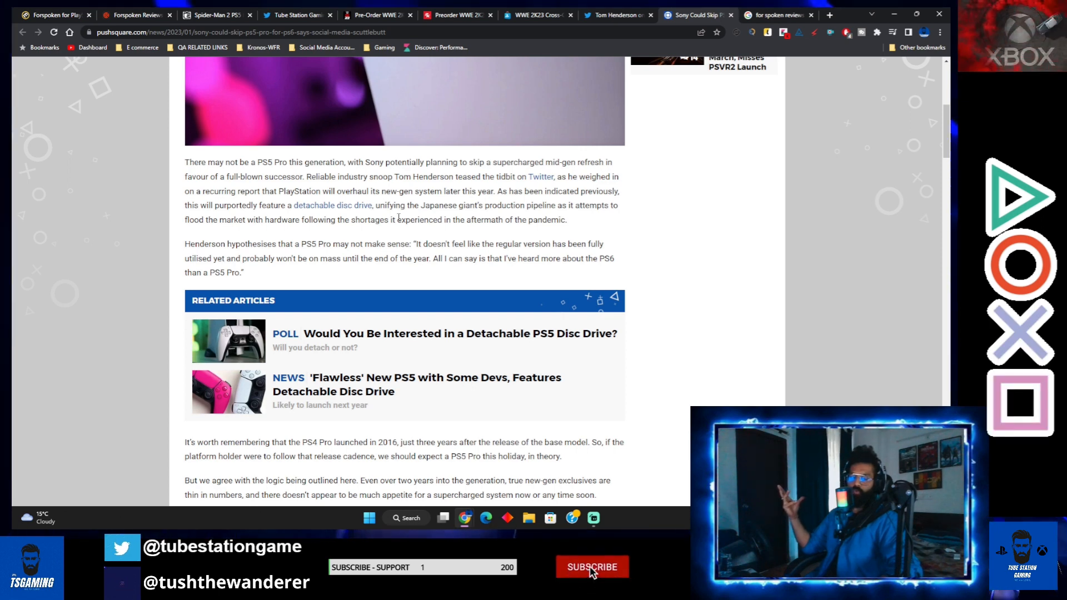
click(592, 566)
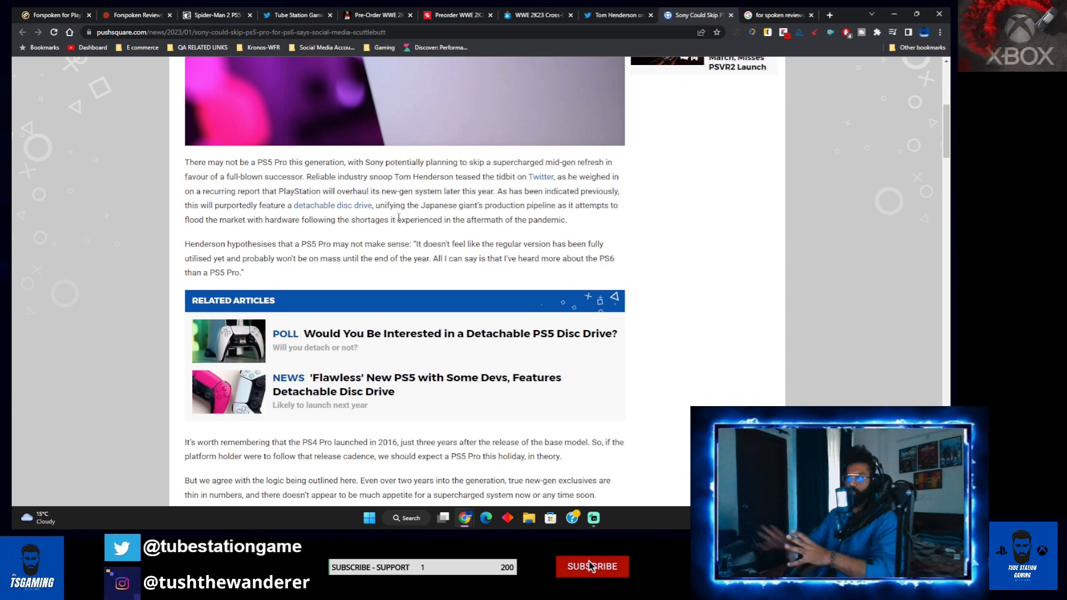
click(592, 566)
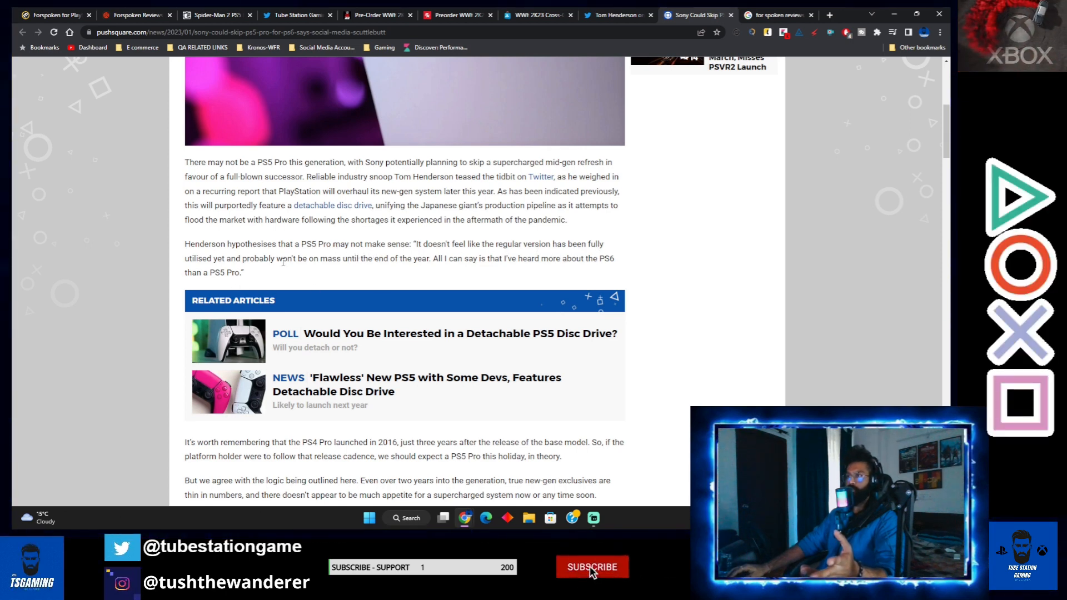
click(592, 567)
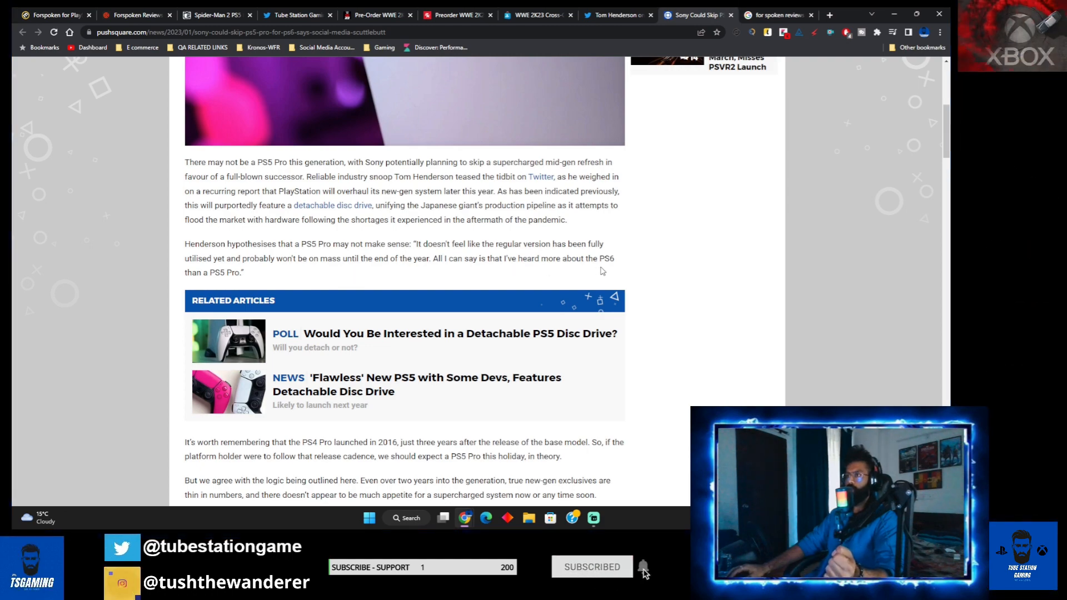
Scroll to the article's source link and the Comments (15) section.
scroll(down, 3)
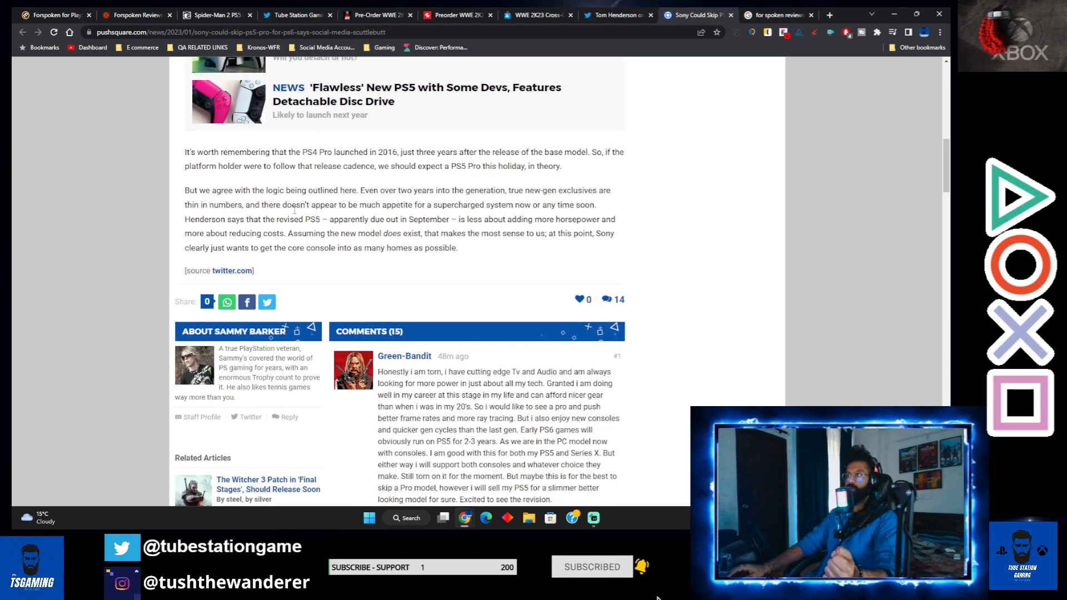
mouse_move(218, 139)
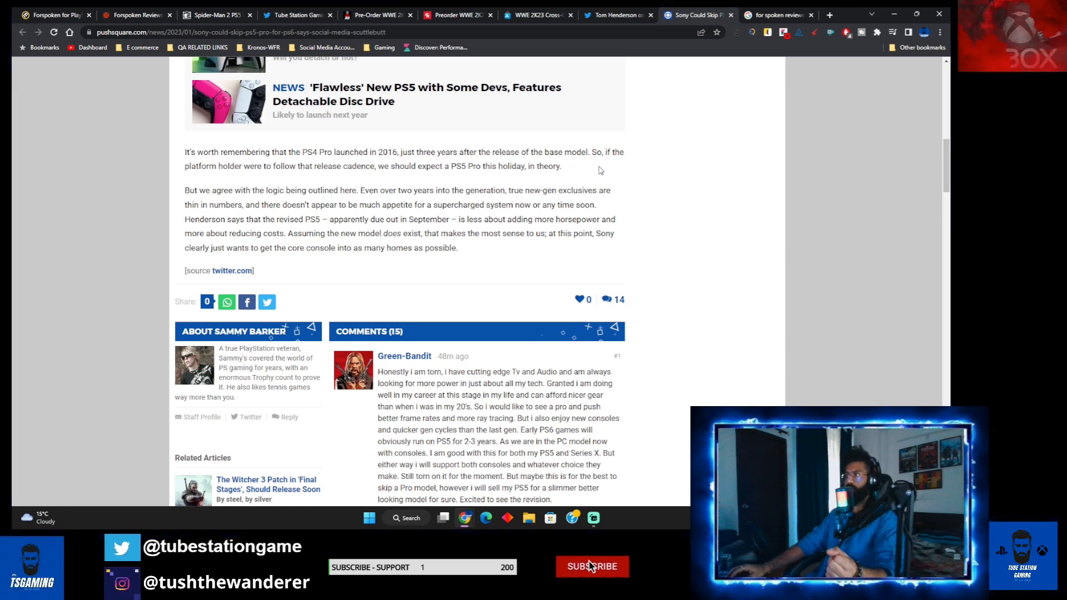
click(592, 566)
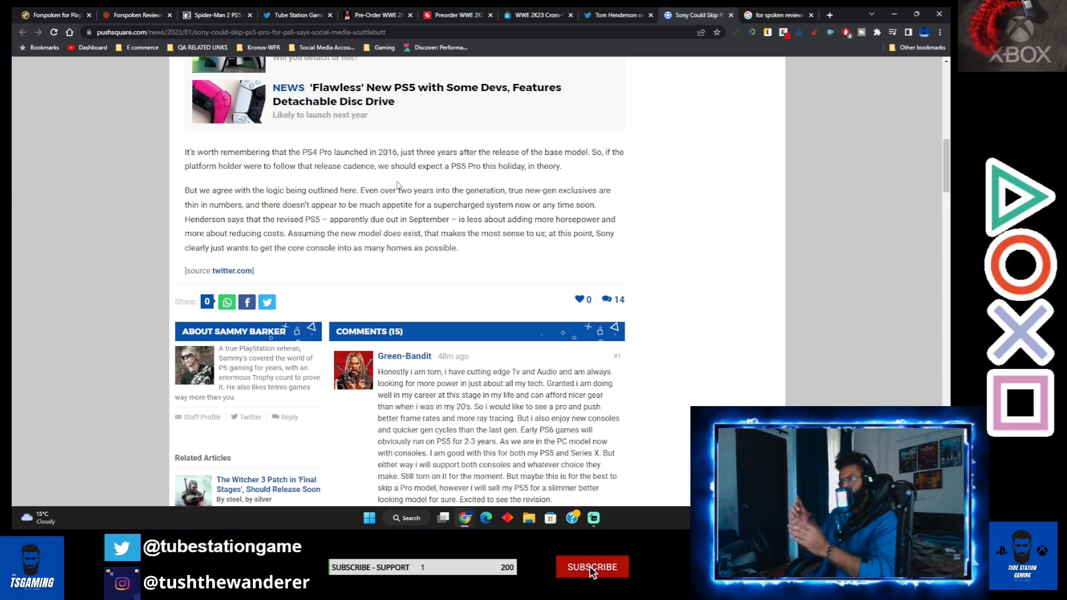
click(591, 567)
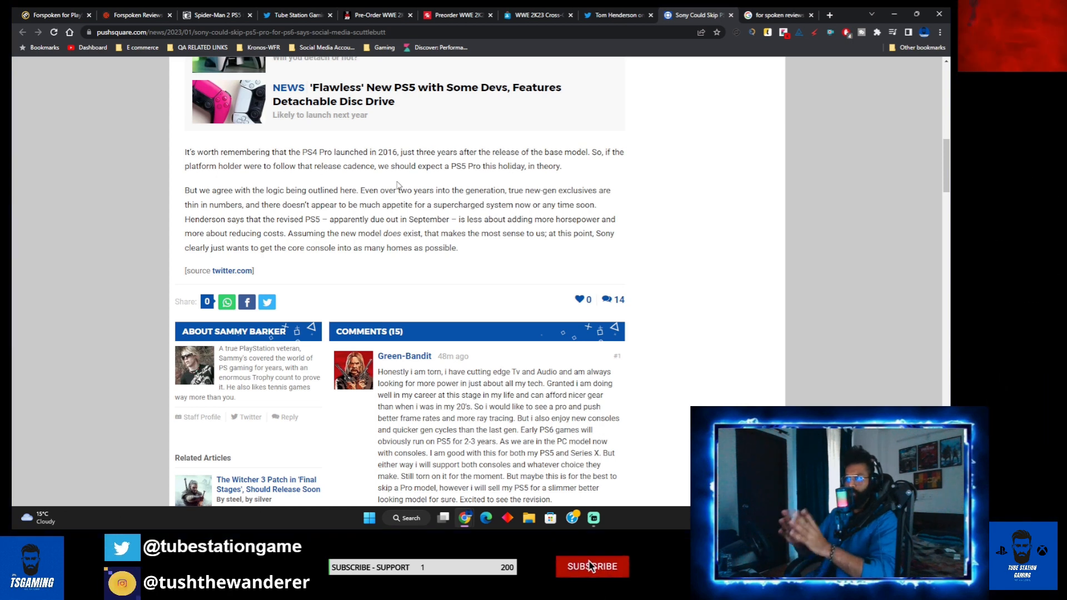
click(592, 566)
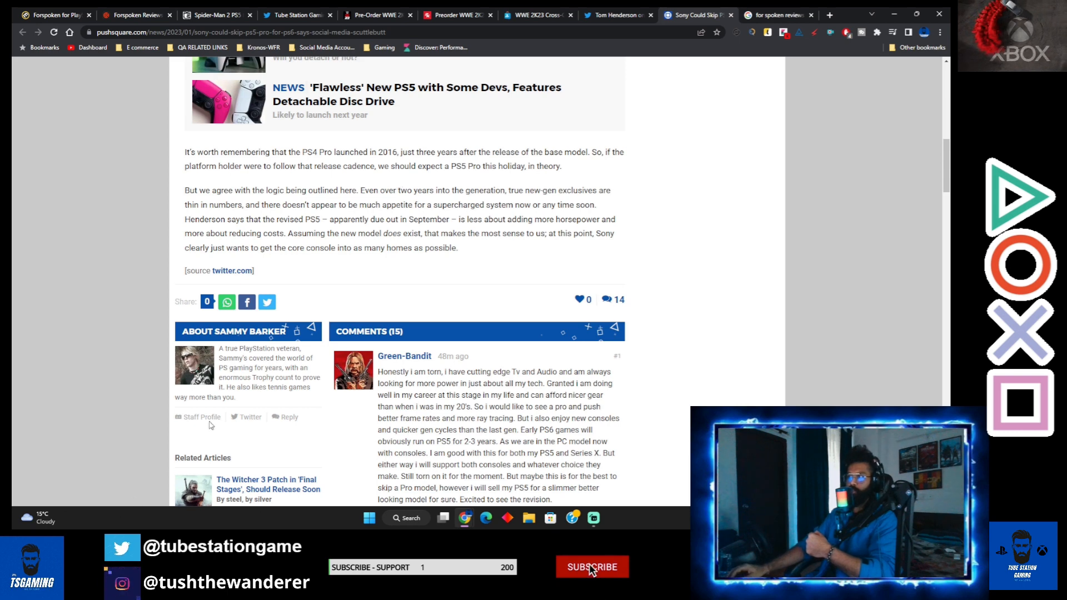
click(592, 582)
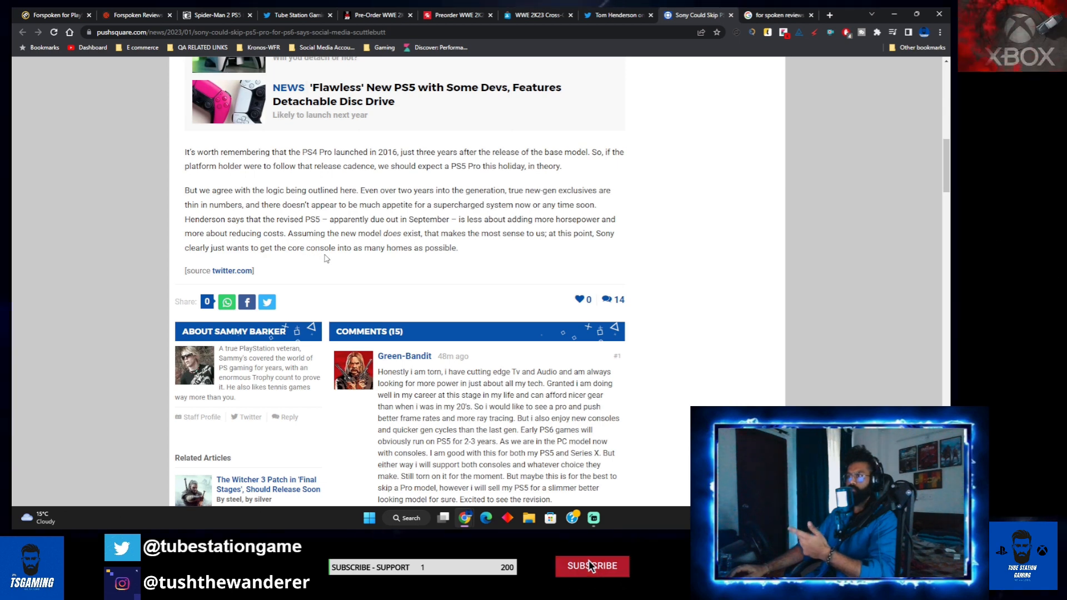
click(592, 566)
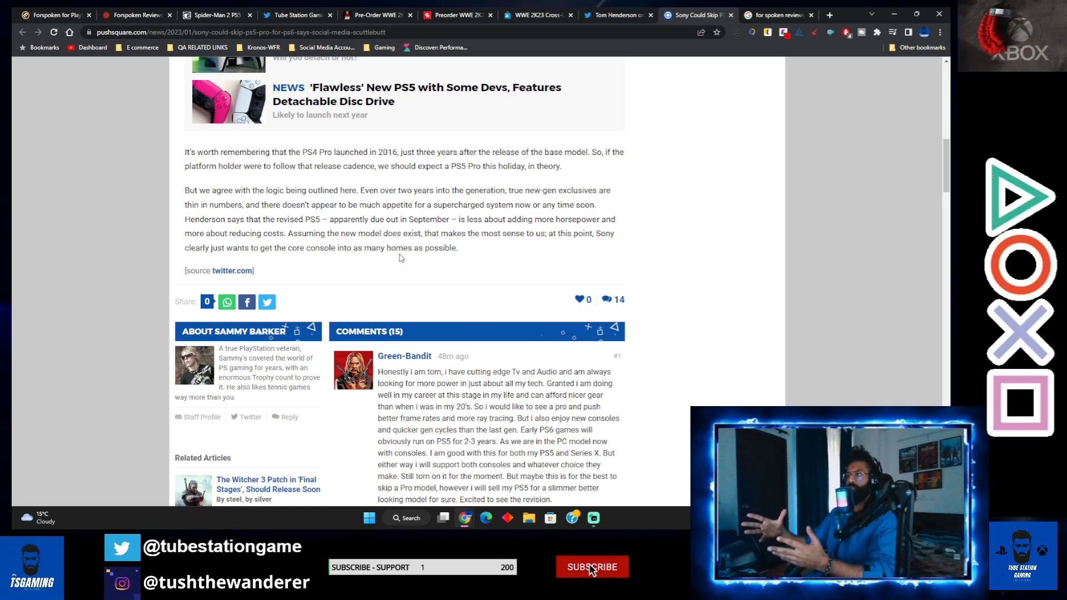
click(591, 582)
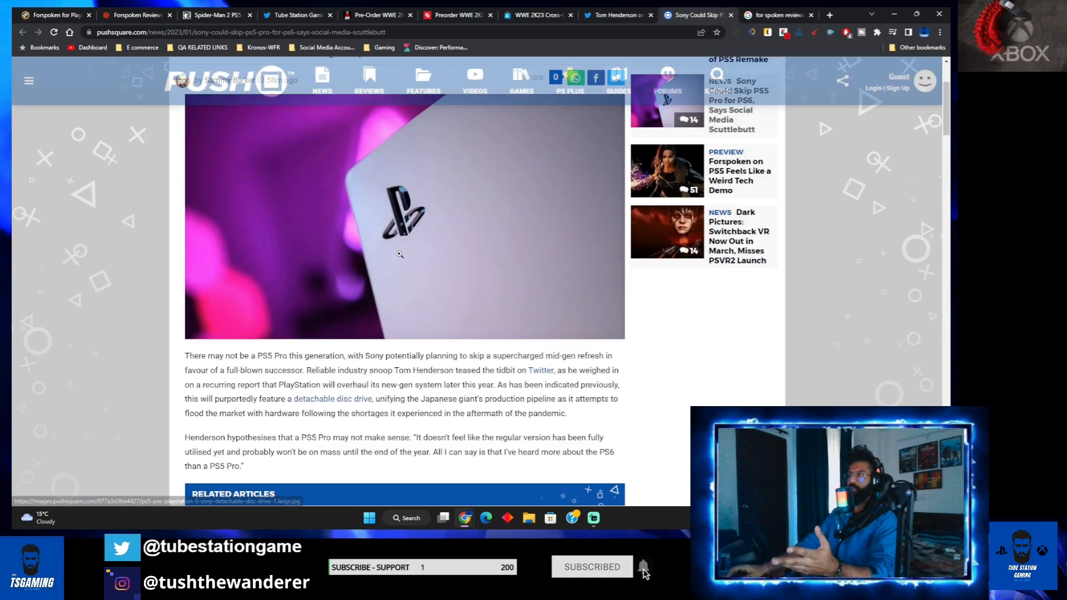
Revisit the headline, then the Henderson PS6-versus-PS5 Pro quote paragraph.
scroll(up, 3)
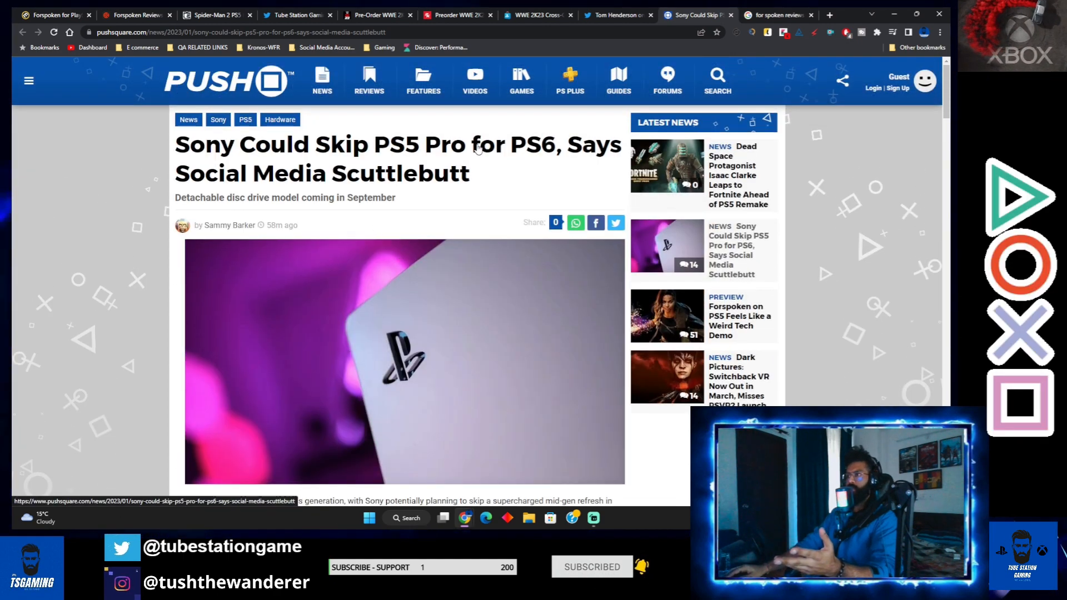
scroll(down, 3)
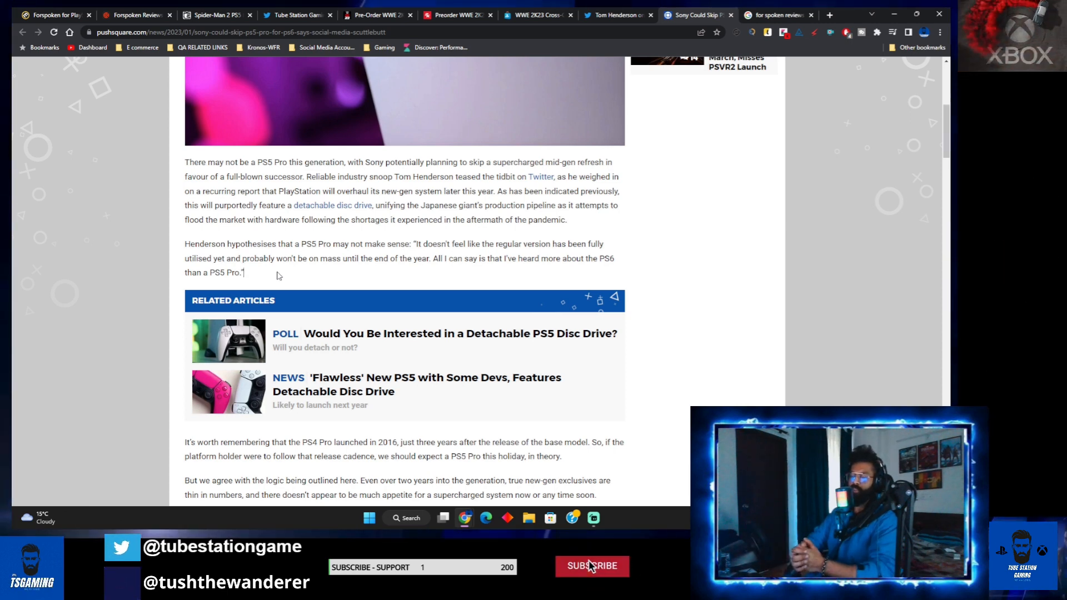
click(592, 565)
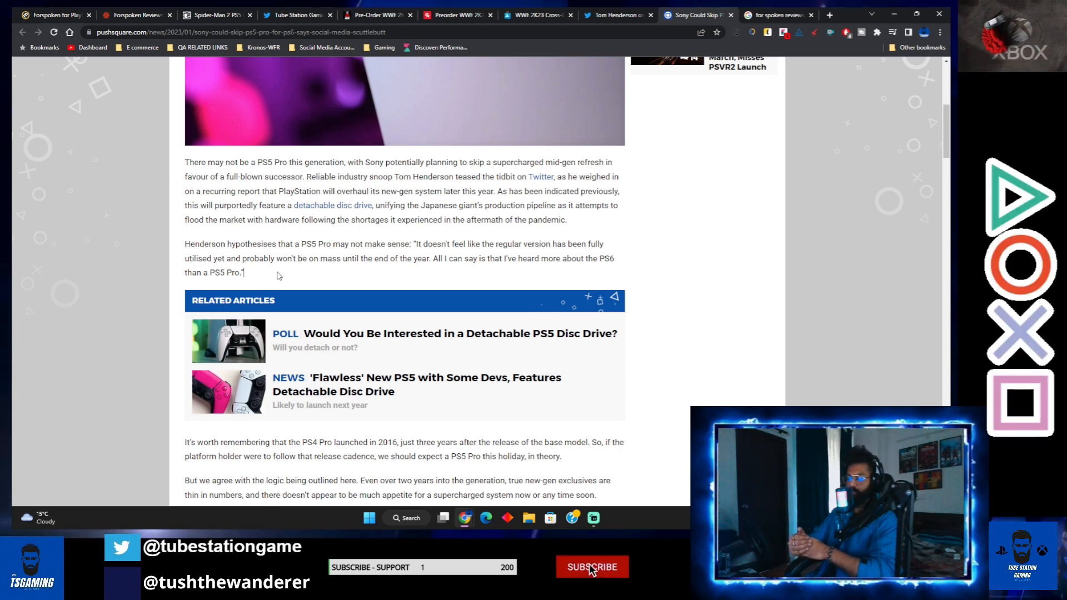
click(591, 566)
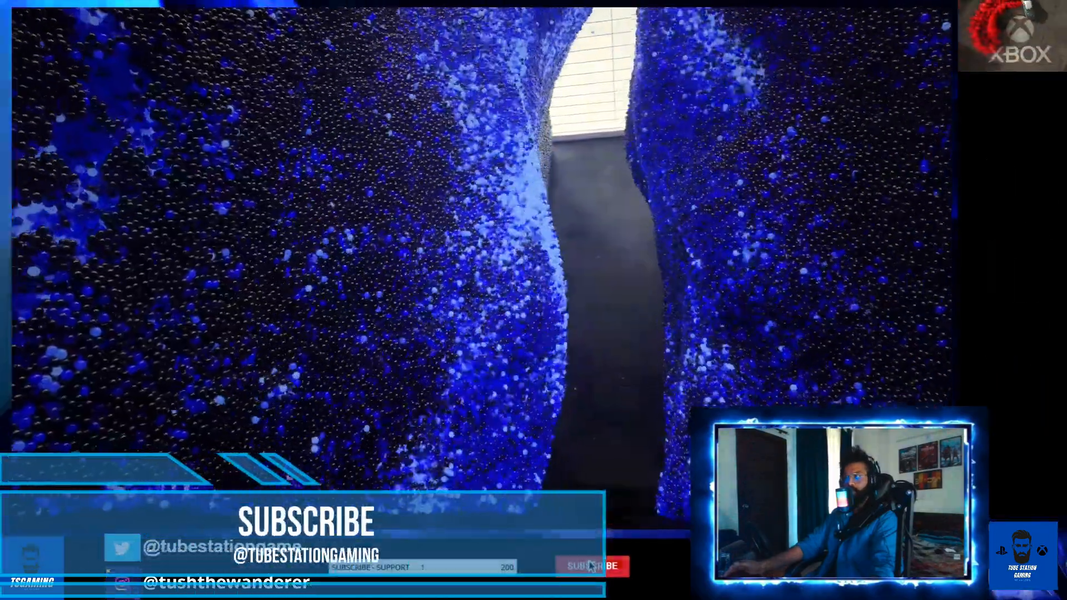
click(591, 565)
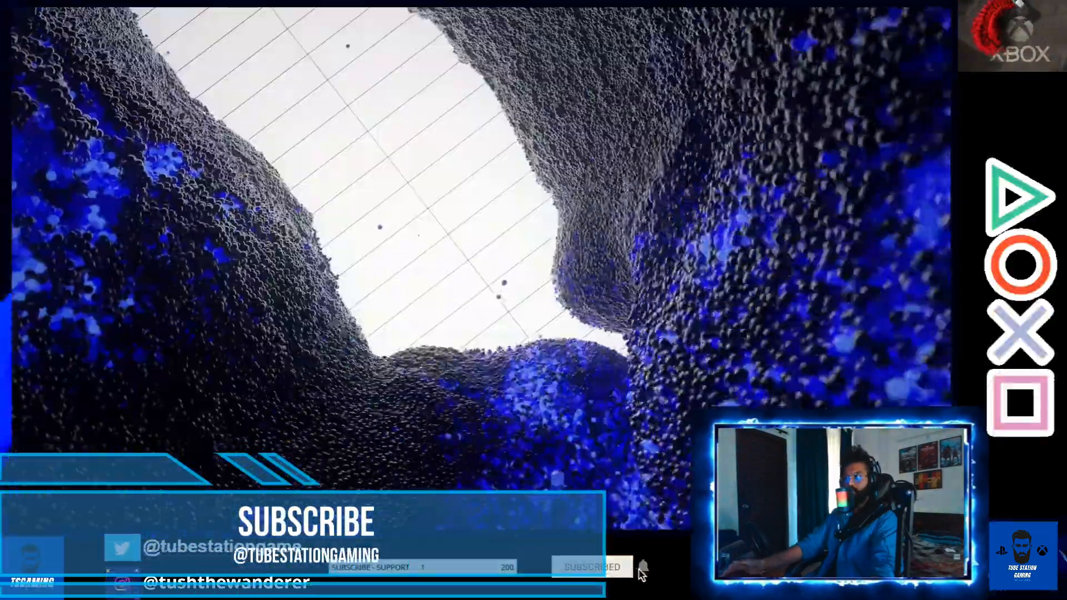